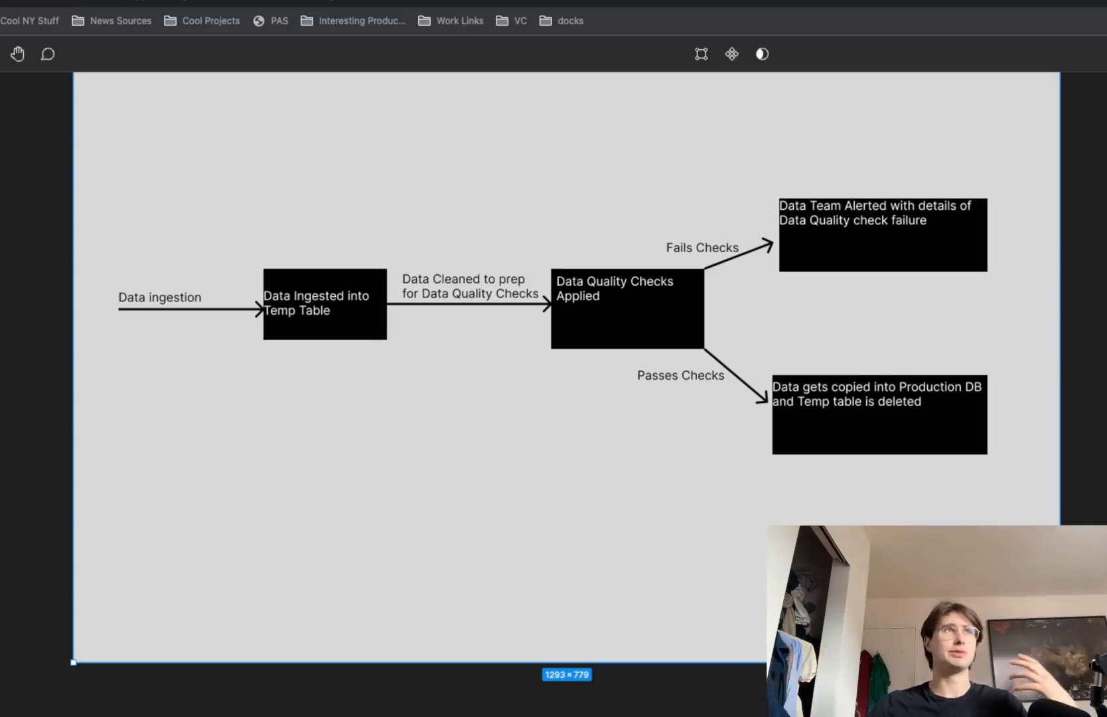
mouse_move(366, 336)
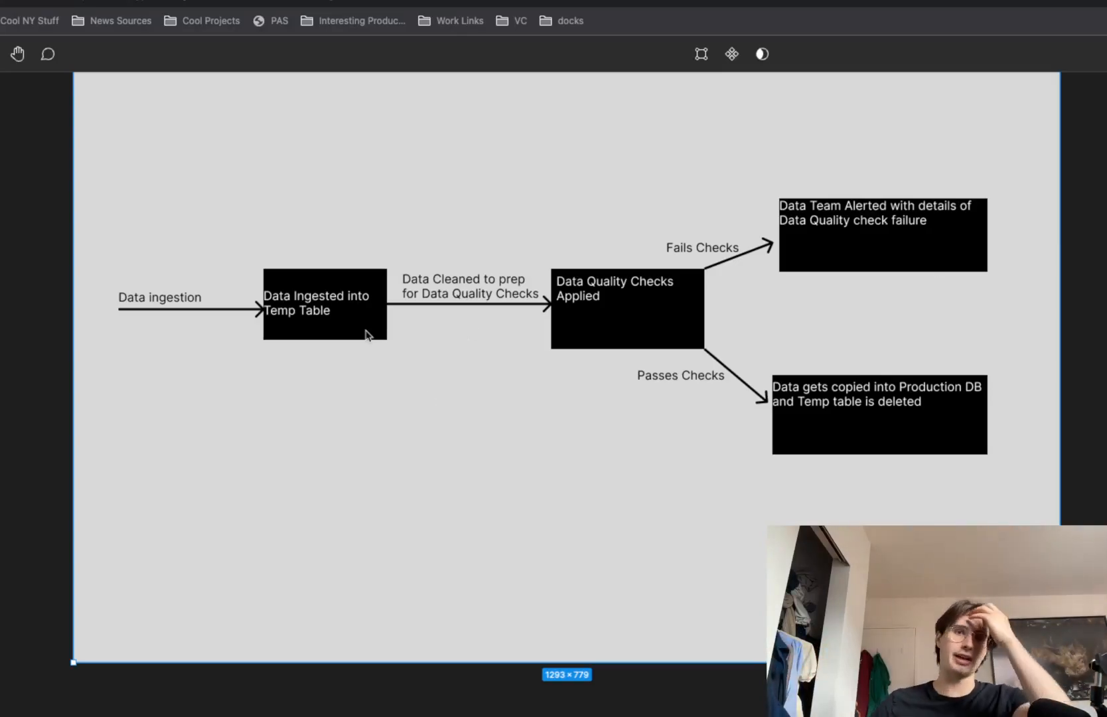
mouse_move(190, 305)
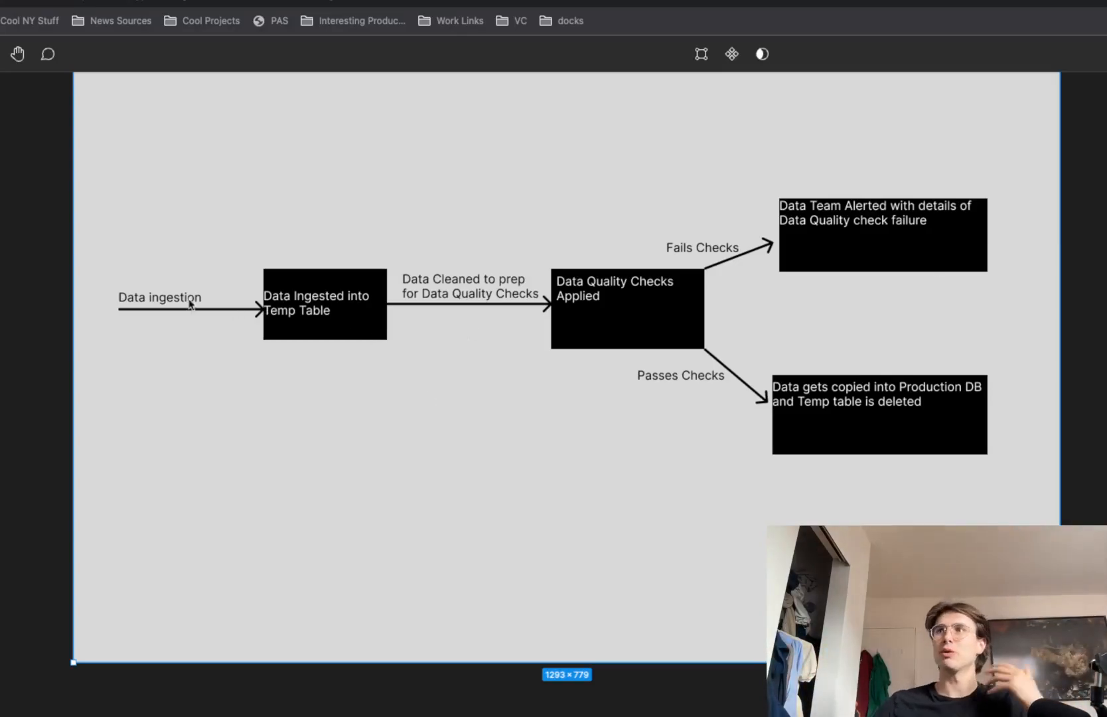
mouse_move(296, 315)
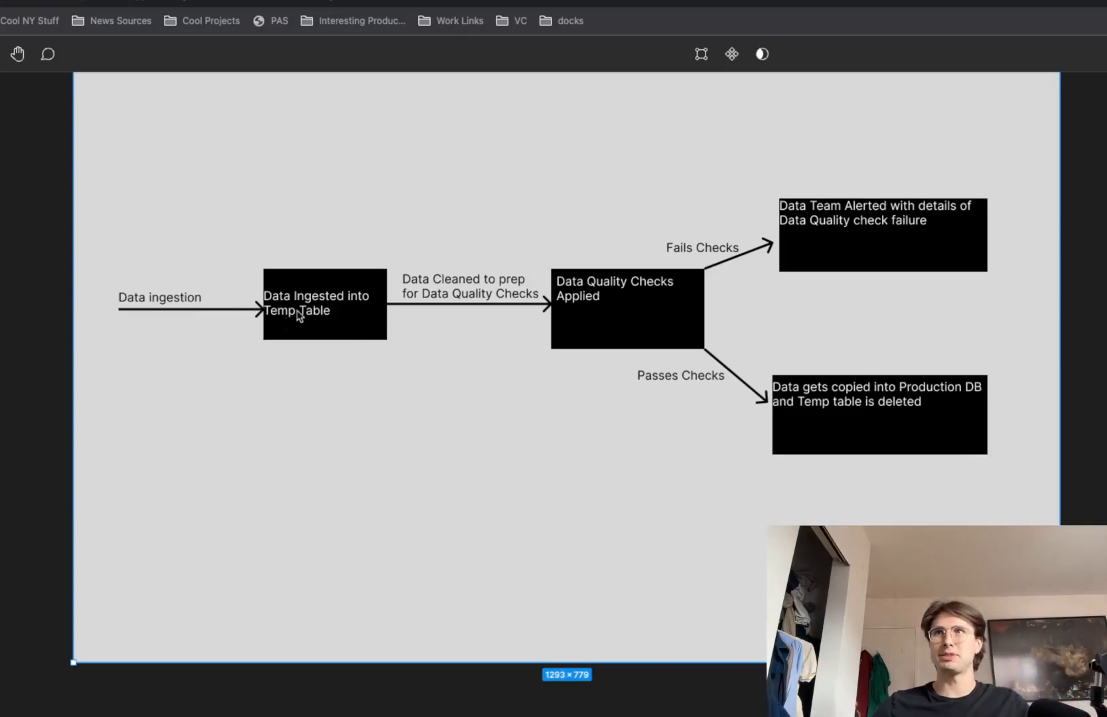
mouse_move(415, 295)
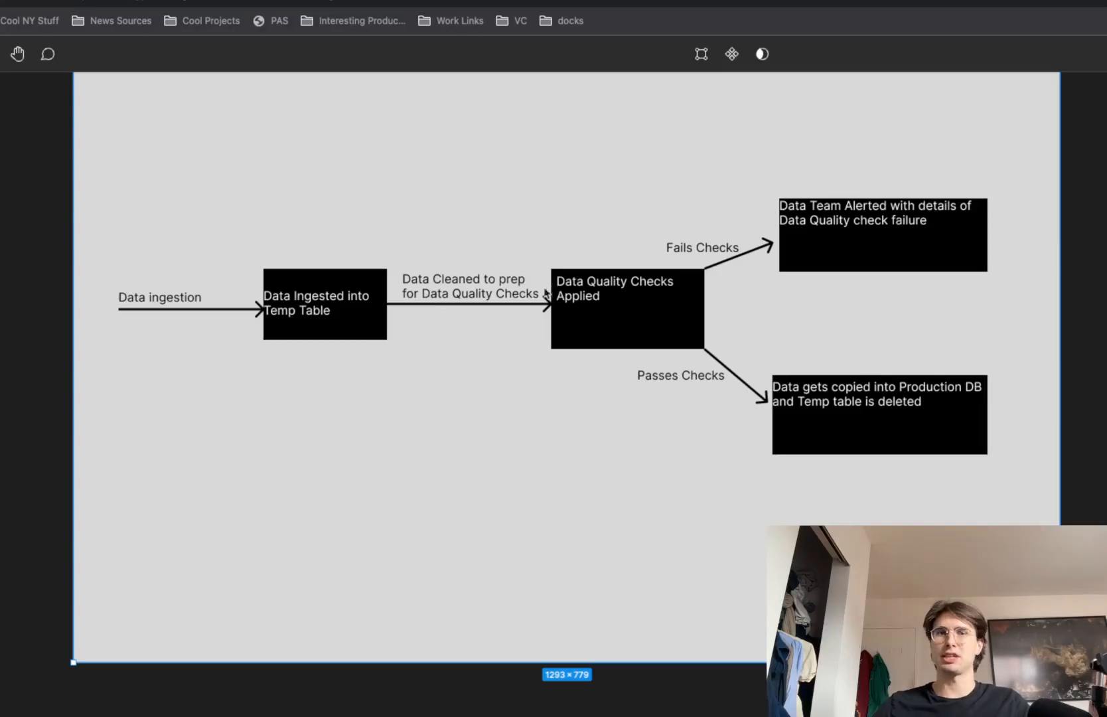
mouse_move(613, 325)
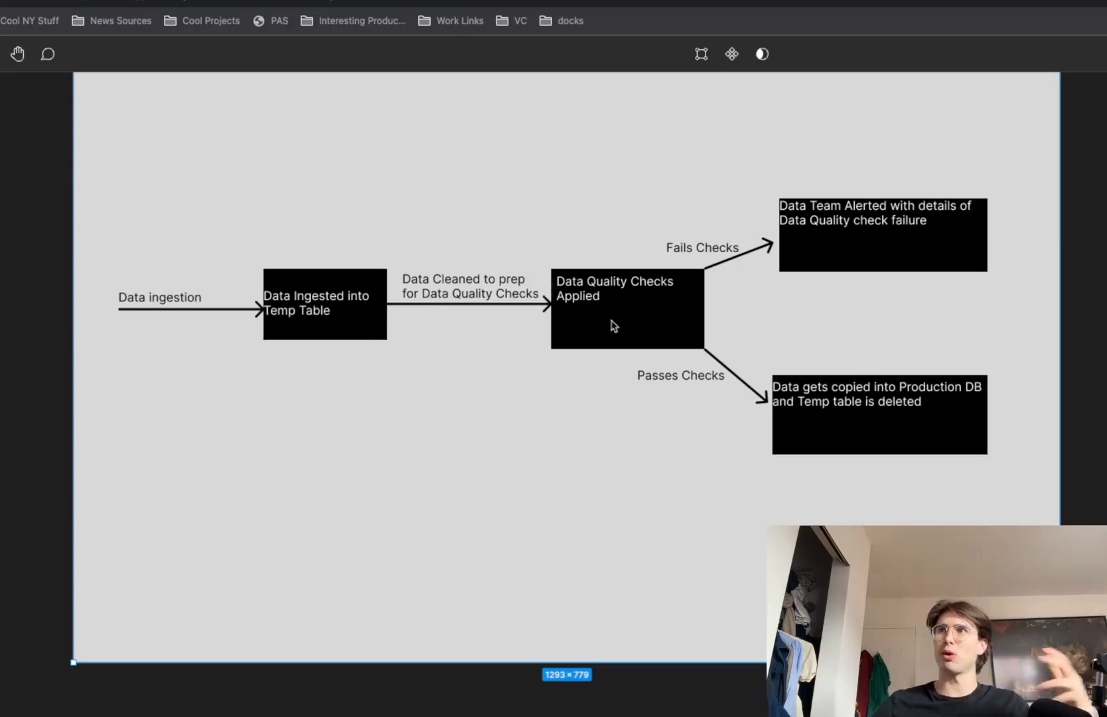
mouse_move(663, 333)
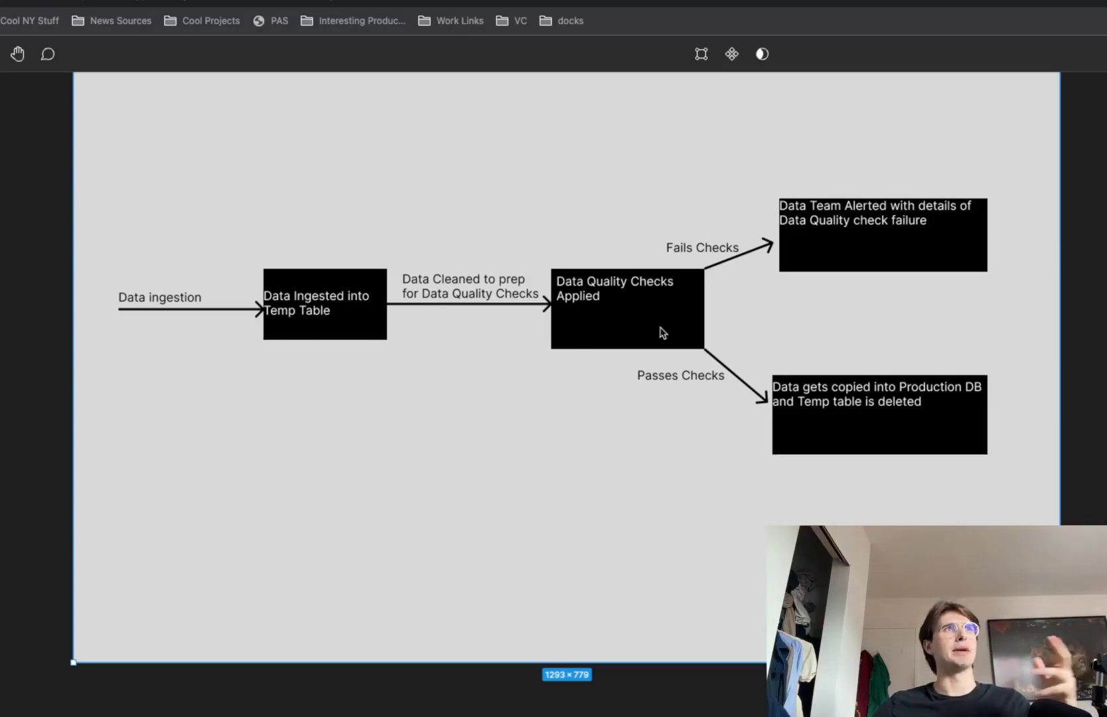
mouse_move(733, 294)
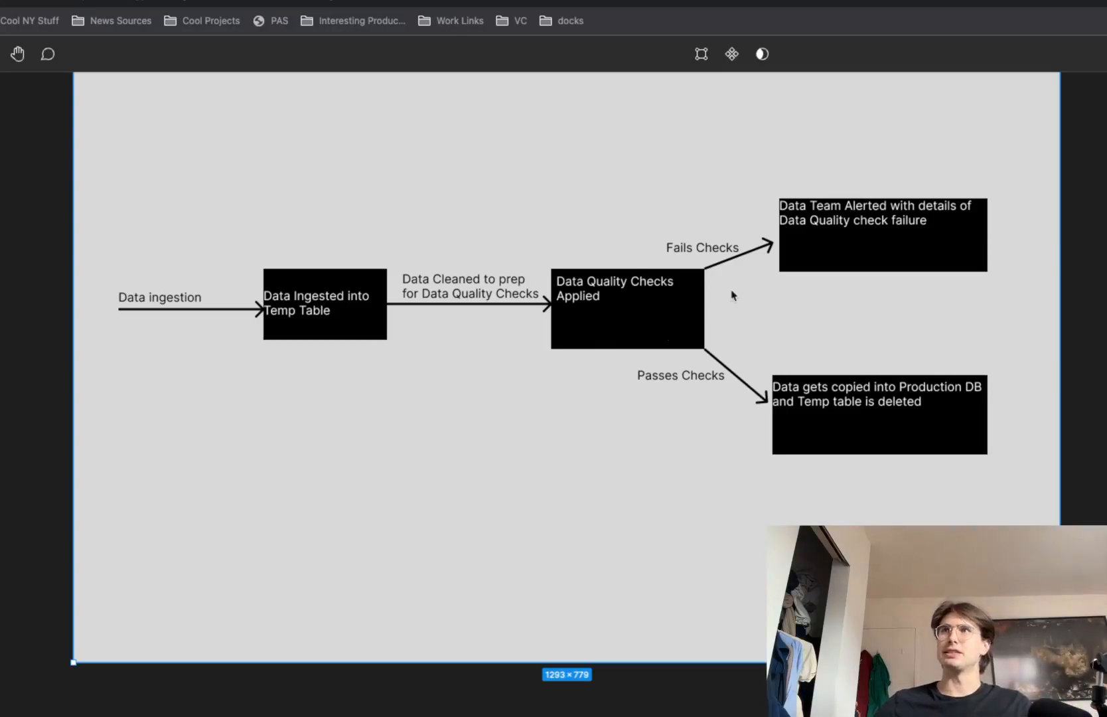
mouse_move(889, 413)
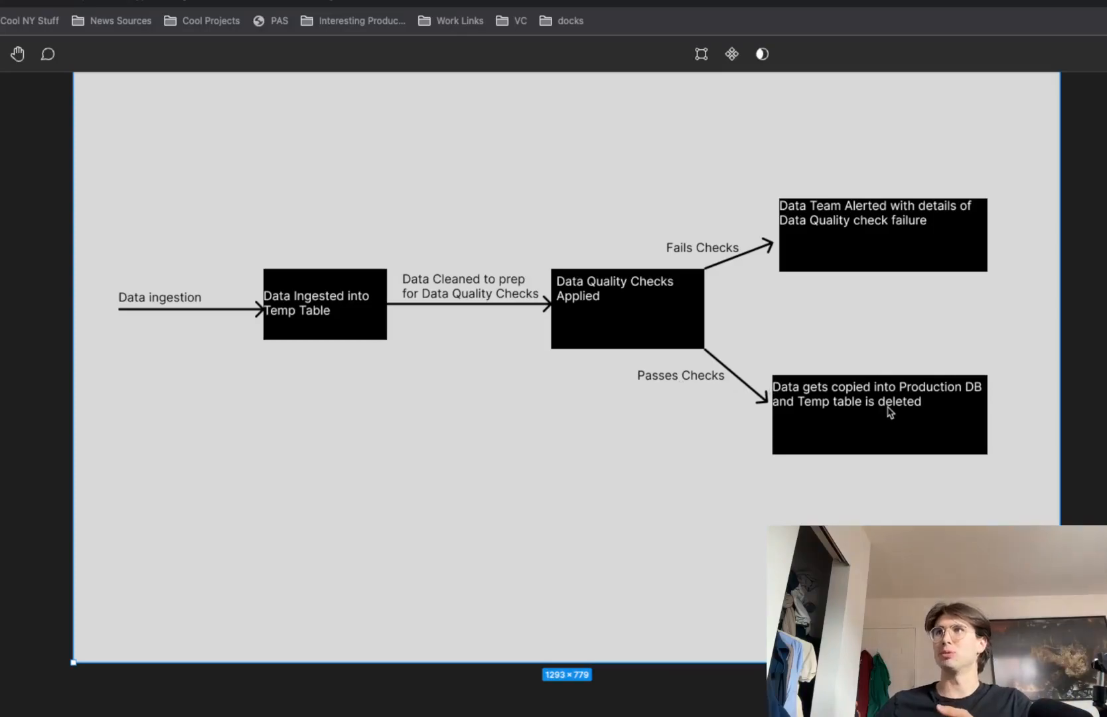
mouse_move(779, 255)
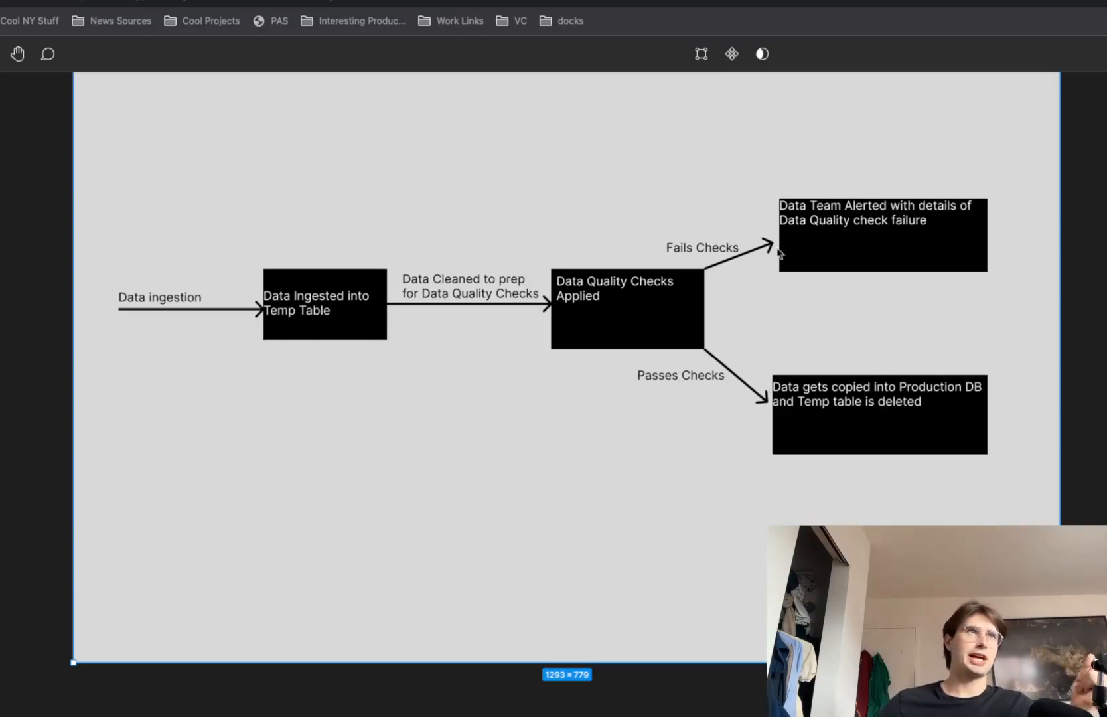
mouse_move(896, 224)
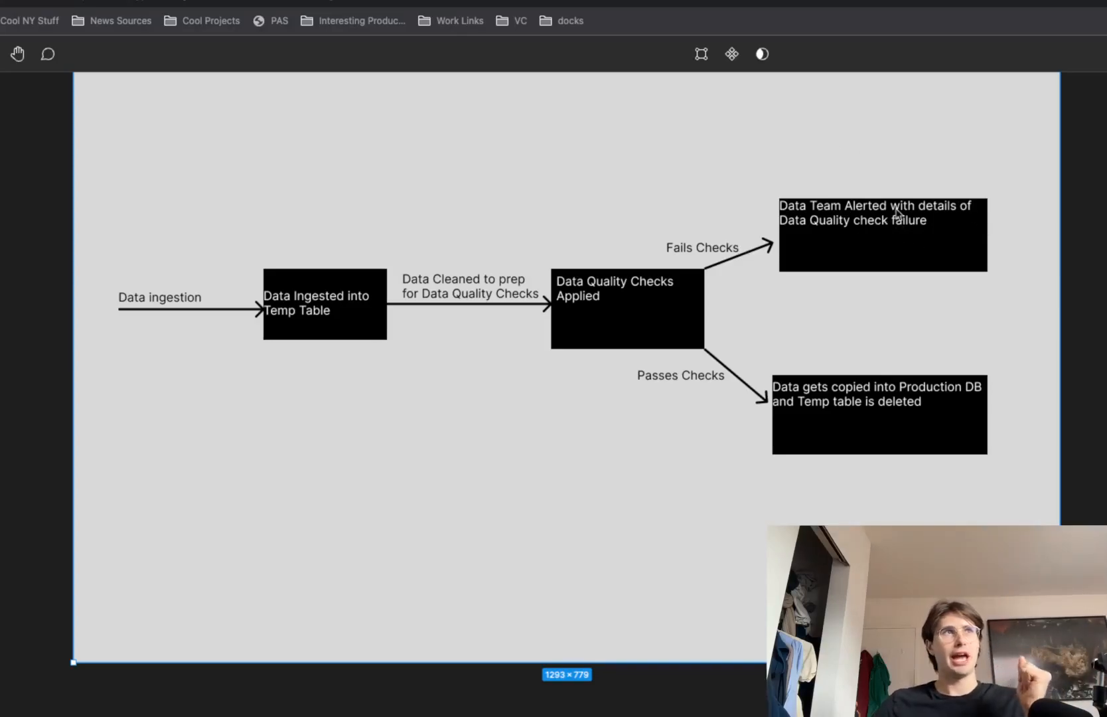
mouse_move(999, 296)
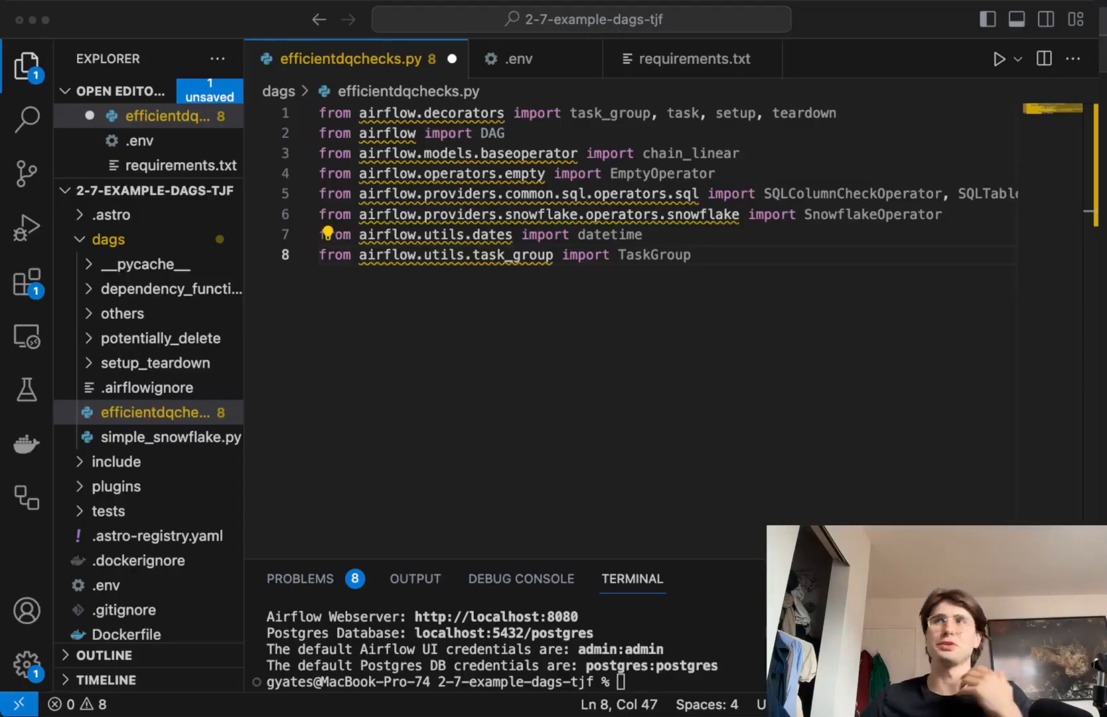
Step: Review the task, setup and teardown imports before adding the Snowflake constants
click(504, 134)
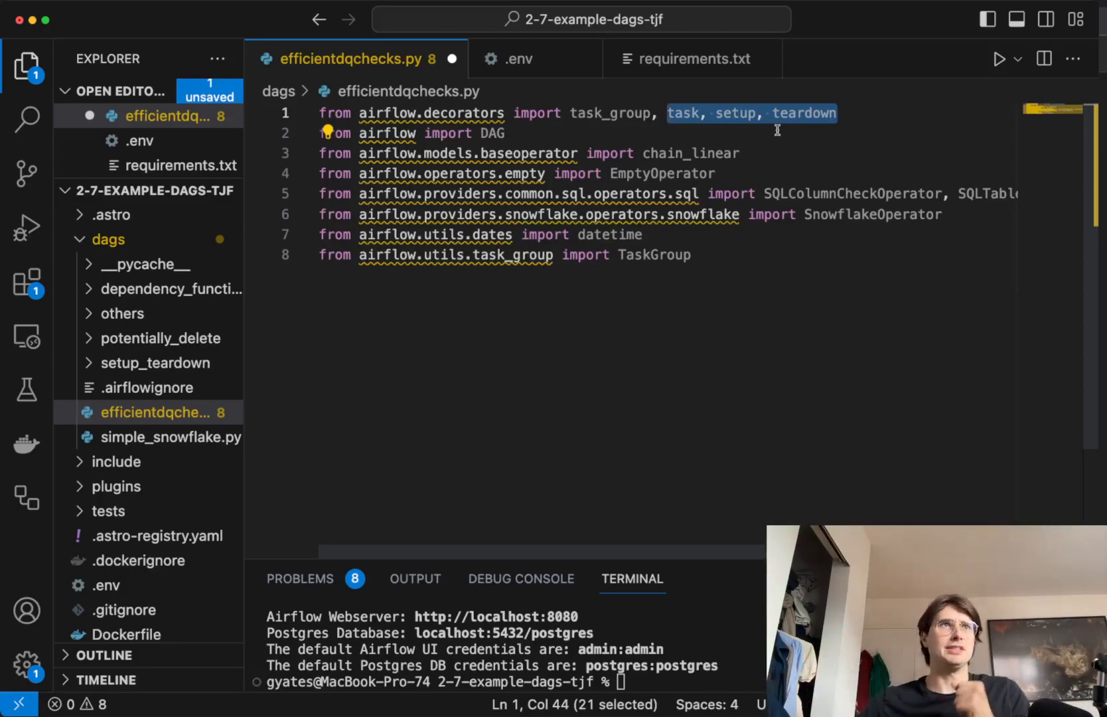
mouse_move(692, 152)
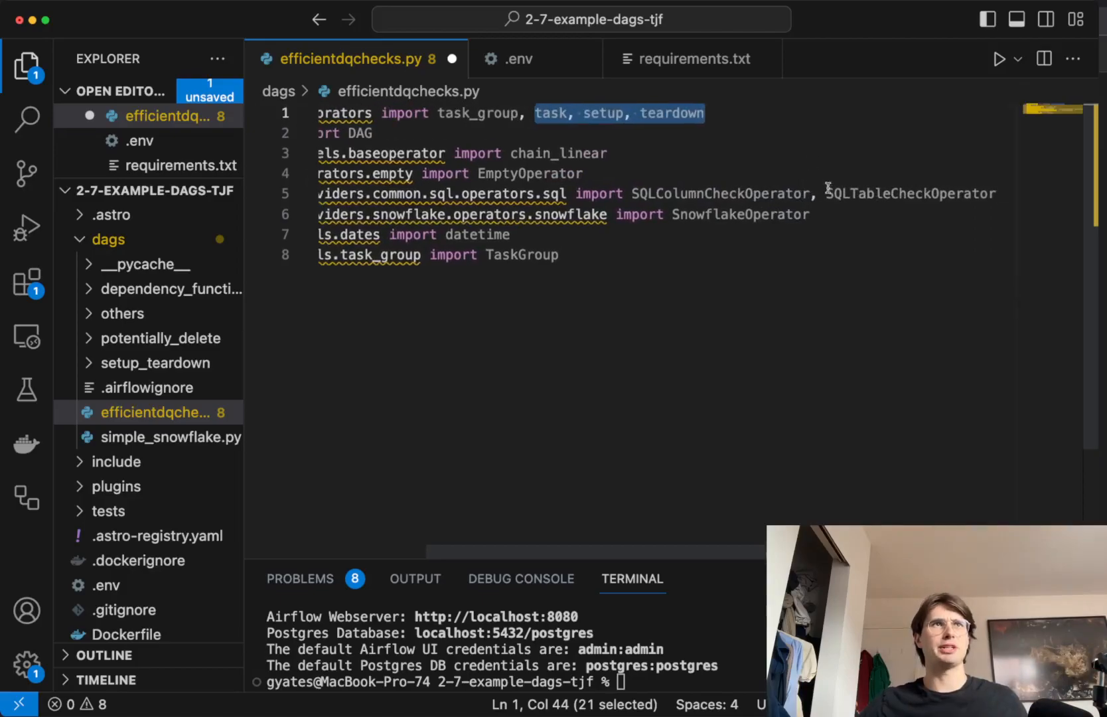
scroll(left, 3)
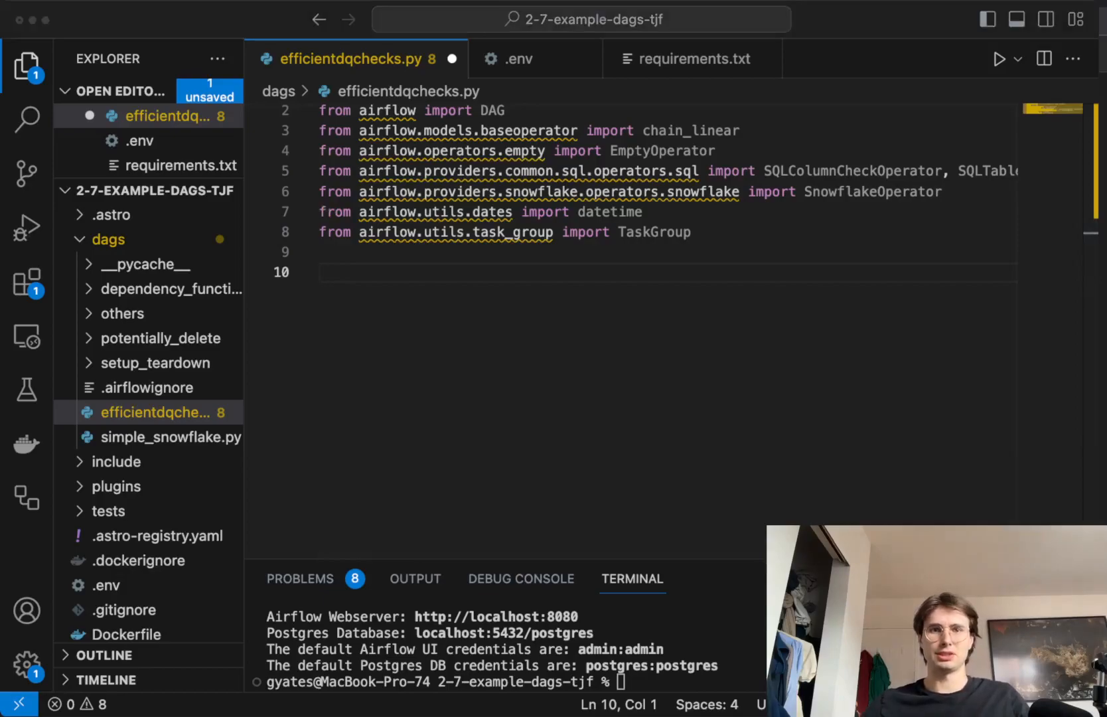
mouse_move(498, 506)
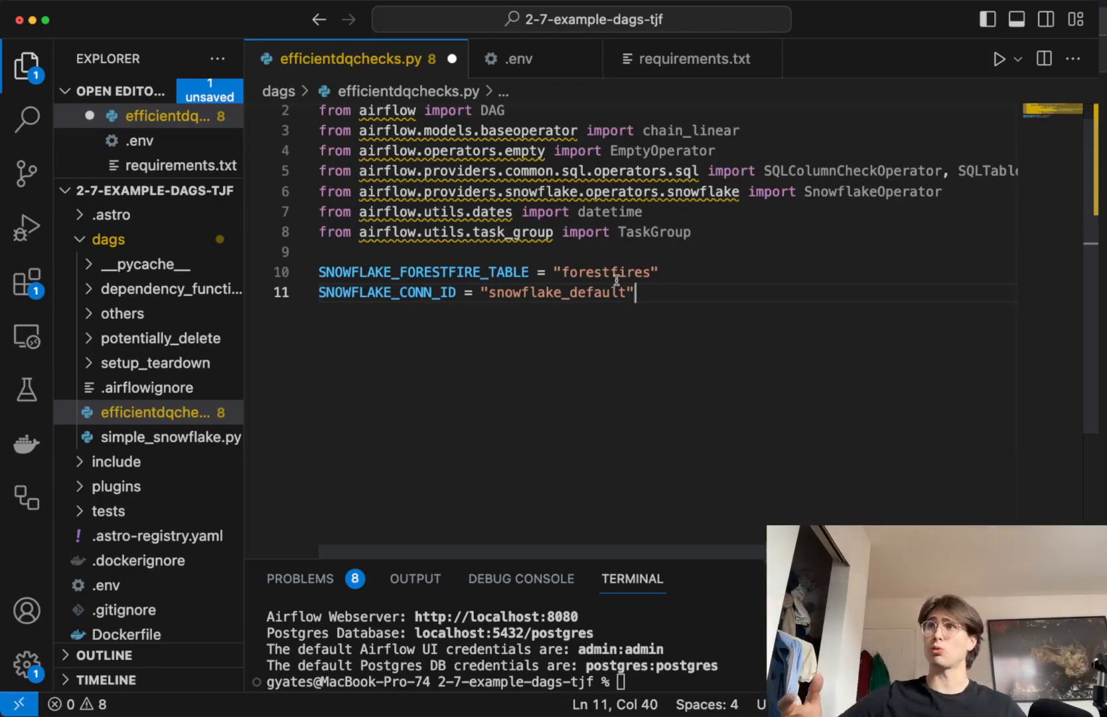
mouse_move(613, 255)
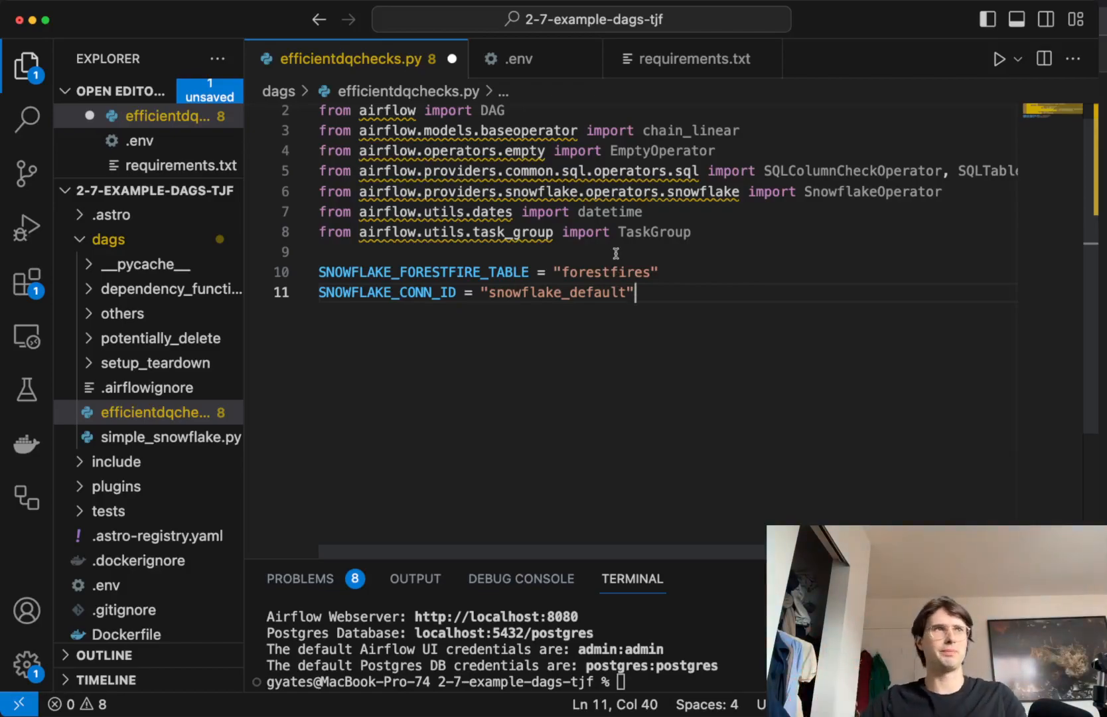
Step: Write a with DAG("simple_snowflake") block containing a create_table SnowflakeOperator using create_forestfire_table.sql
key(Enter)
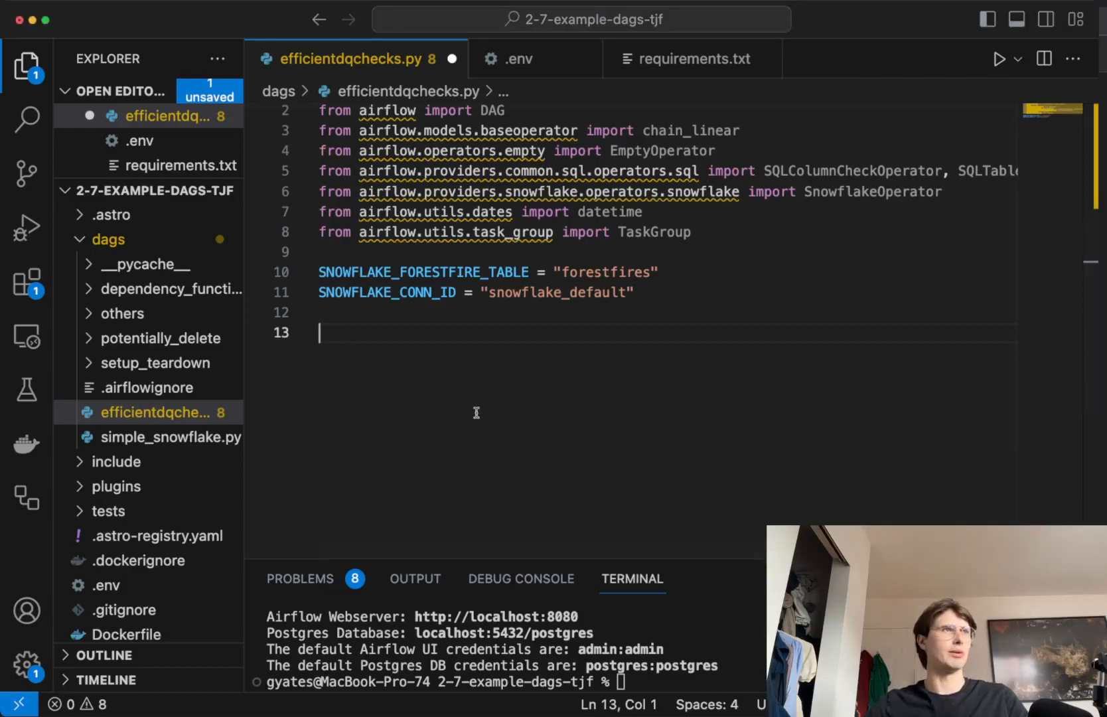
text(with DAG()
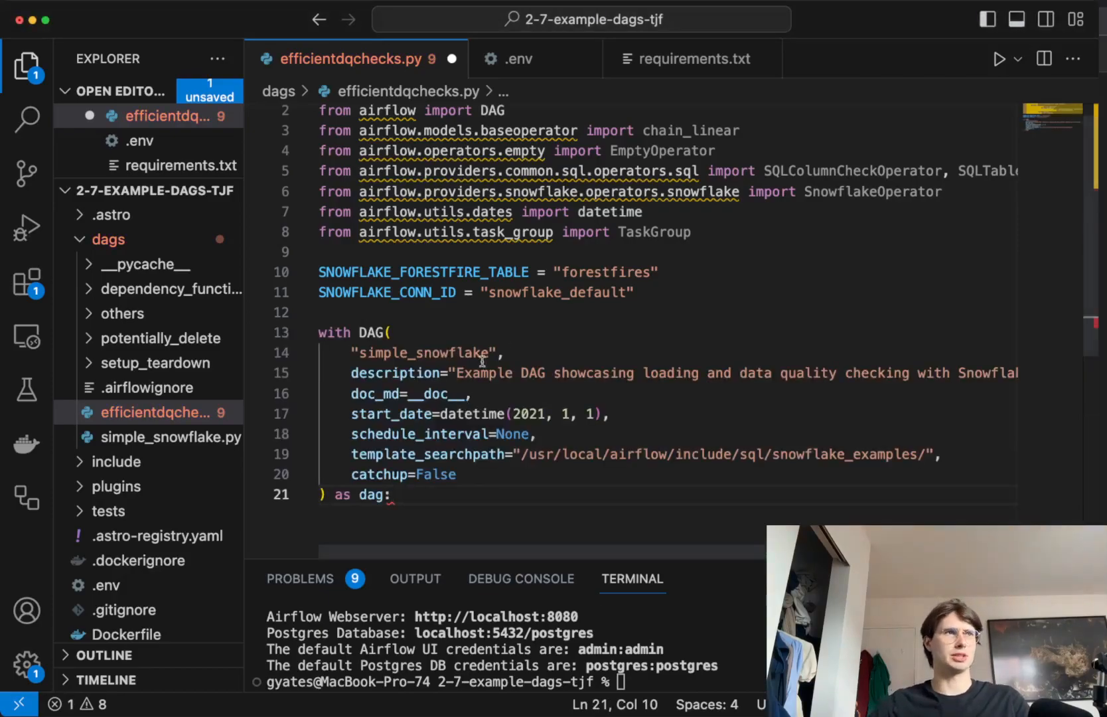
mouse_move(512, 477)
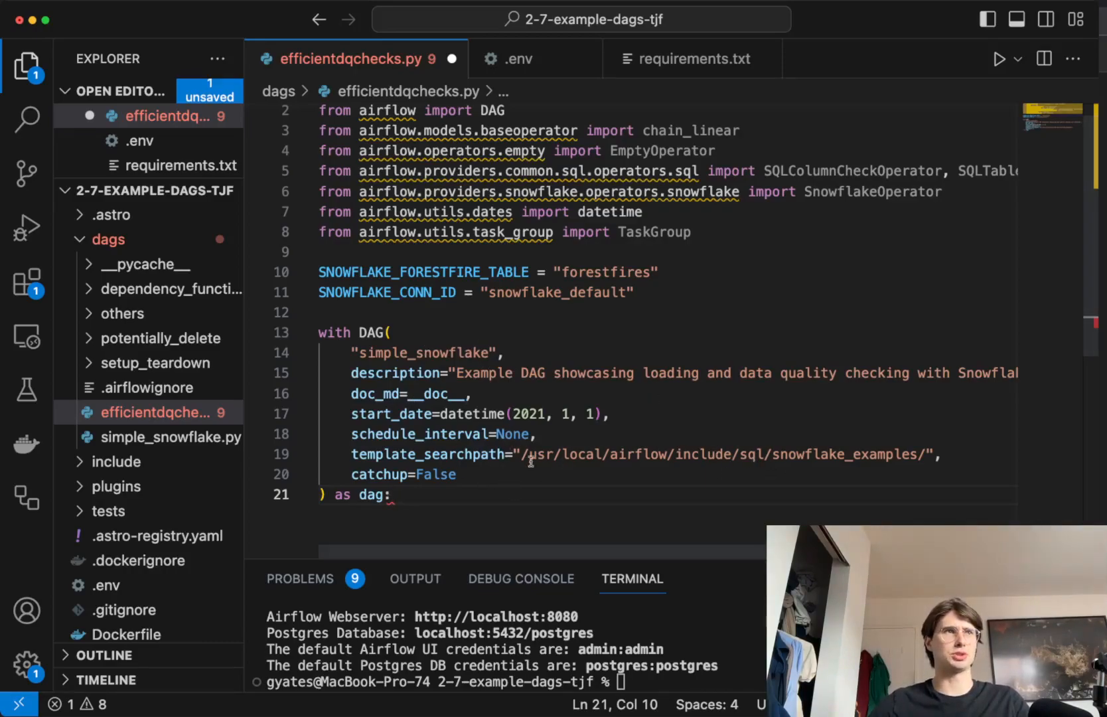
scroll(up, 3)
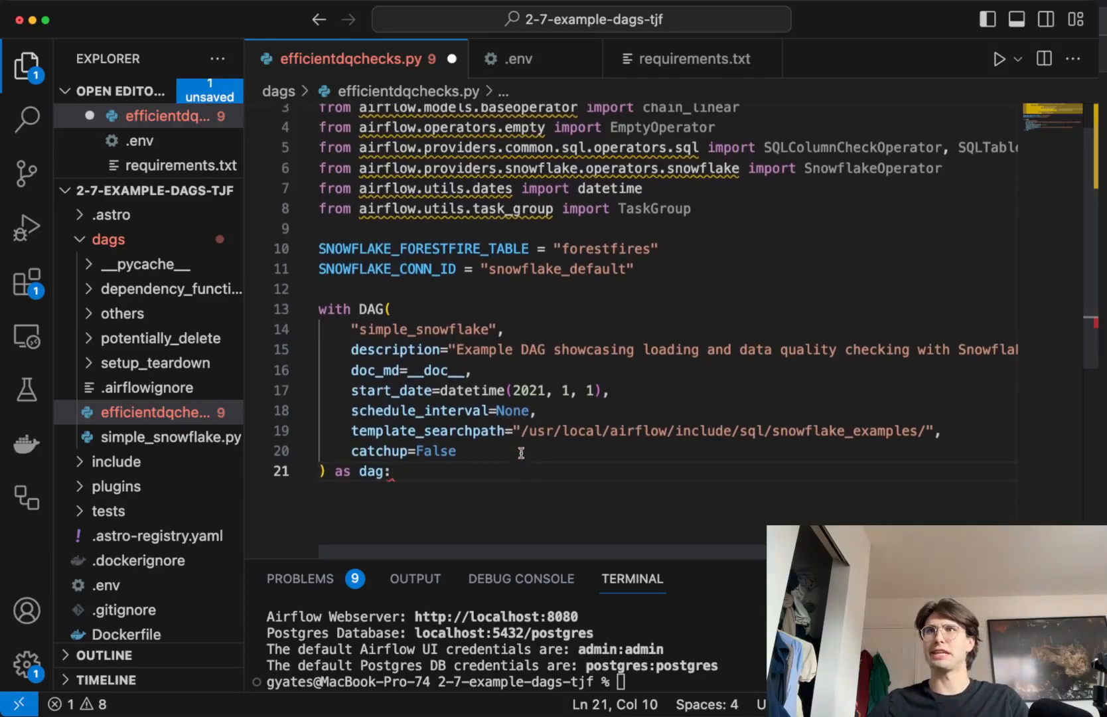
mouse_move(490, 459)
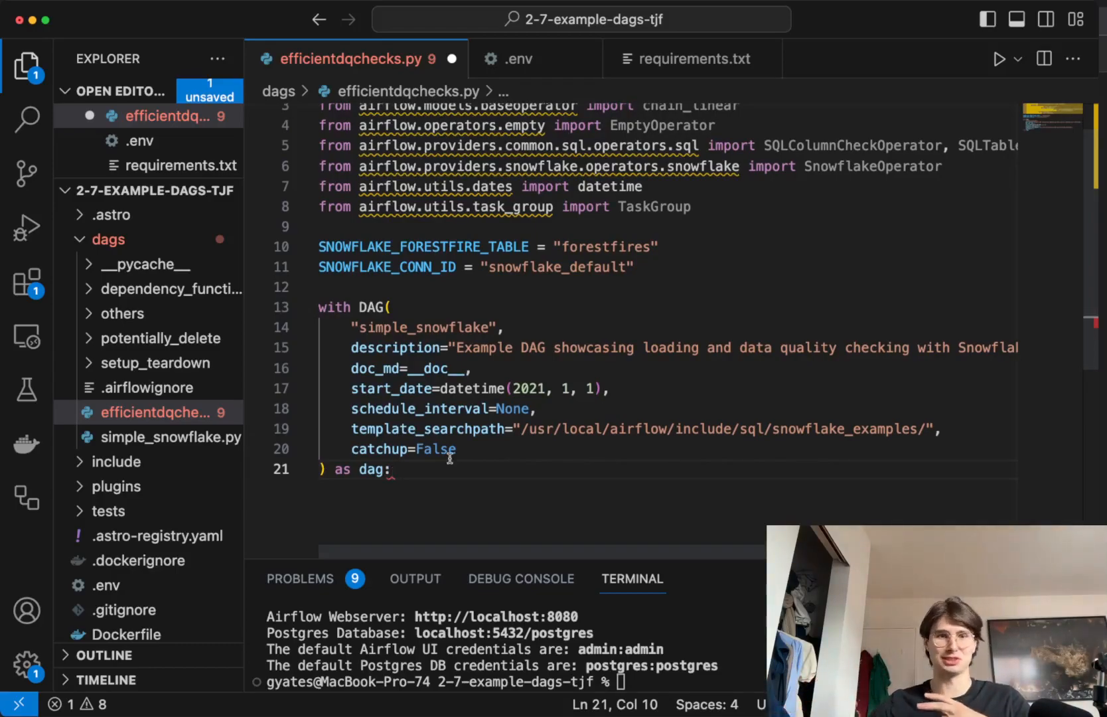
key(enter)
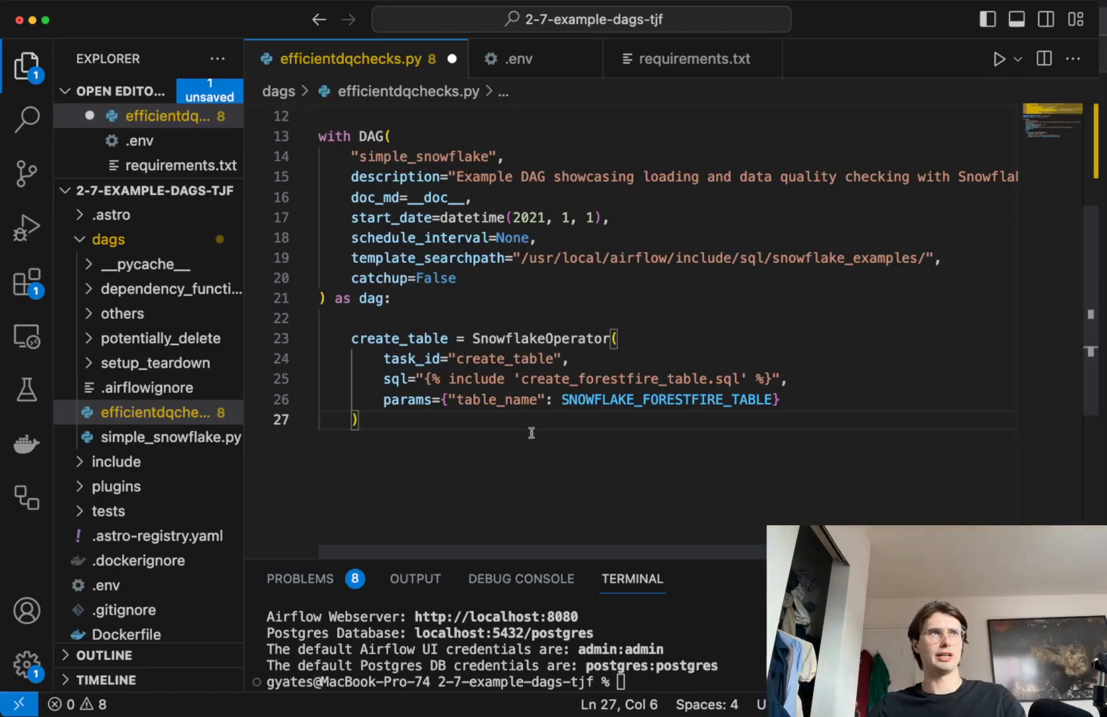
Step: Add a load_data SnowflakeOperator and the quality_checks group with ID null check and COUNT(*) = 400
scroll(up, 3)
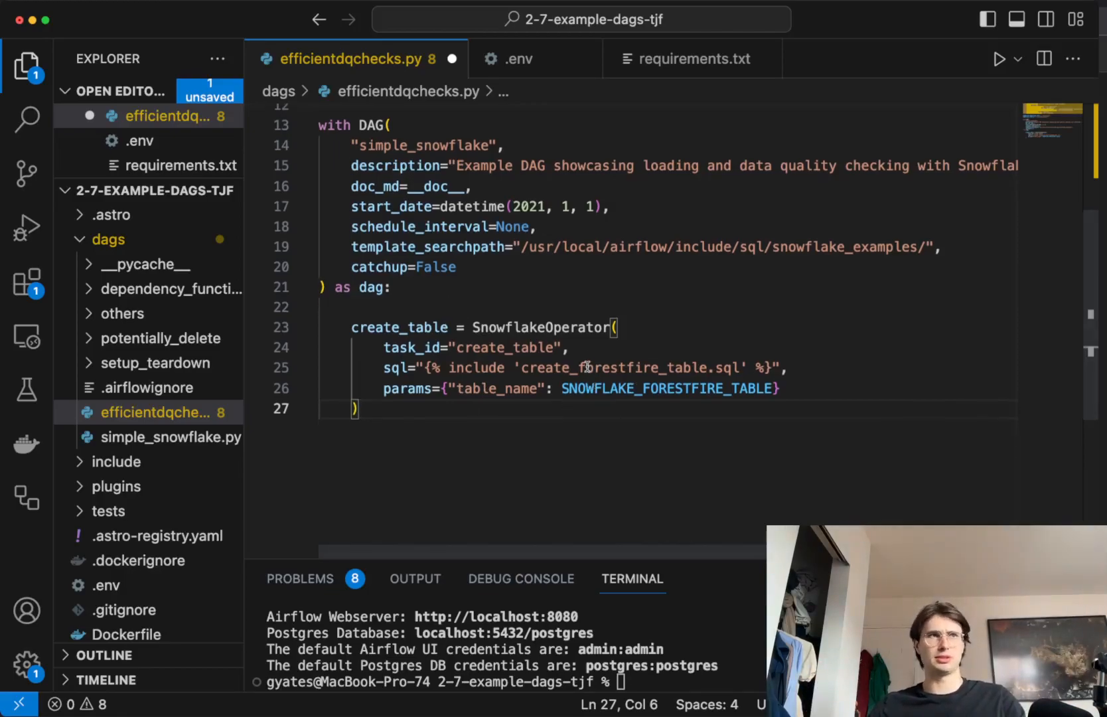
scroll(up, 3)
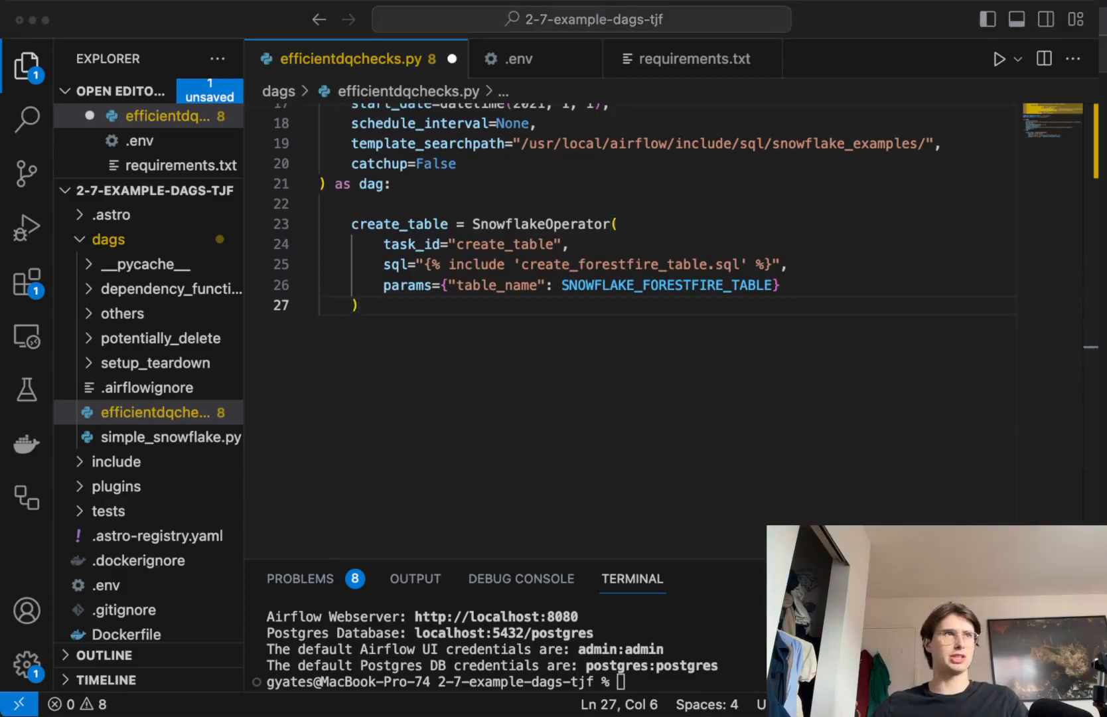
key(enter)
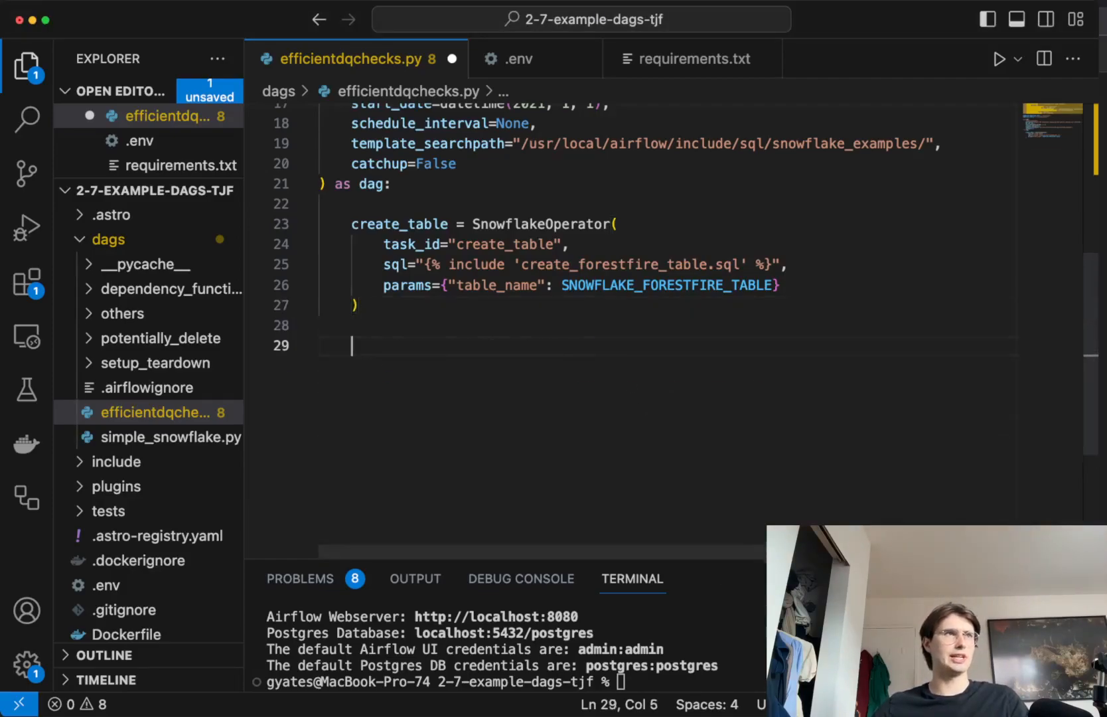
text(load_data = SnowflakeOperator()
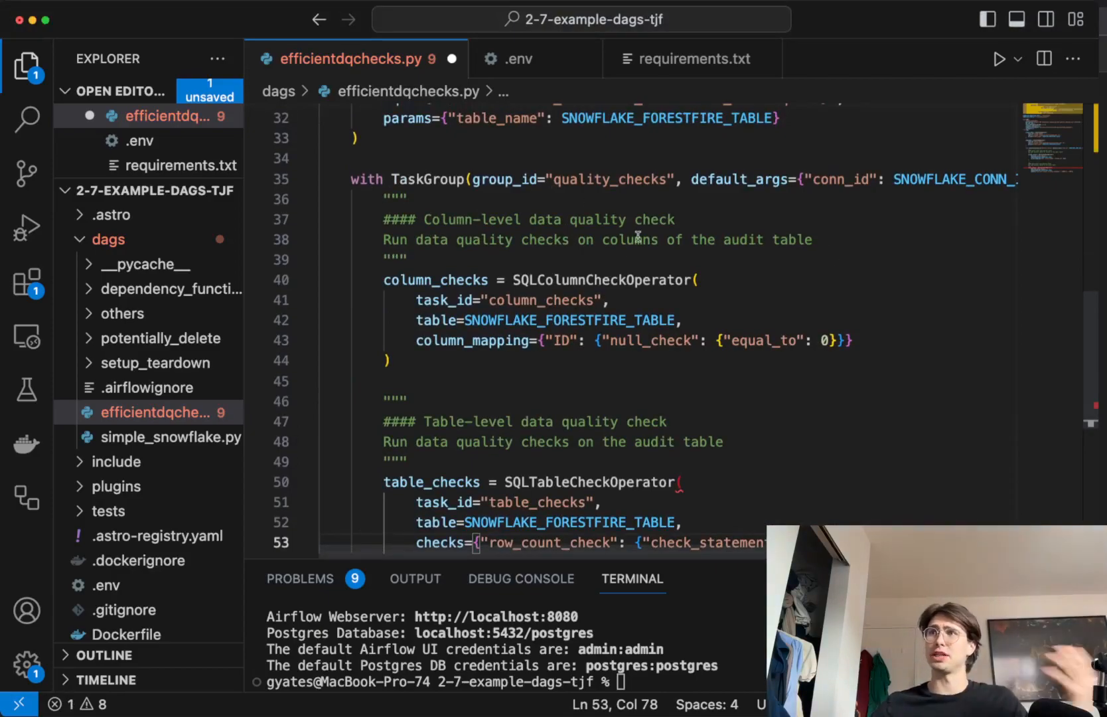
mouse_move(703, 247)
text())
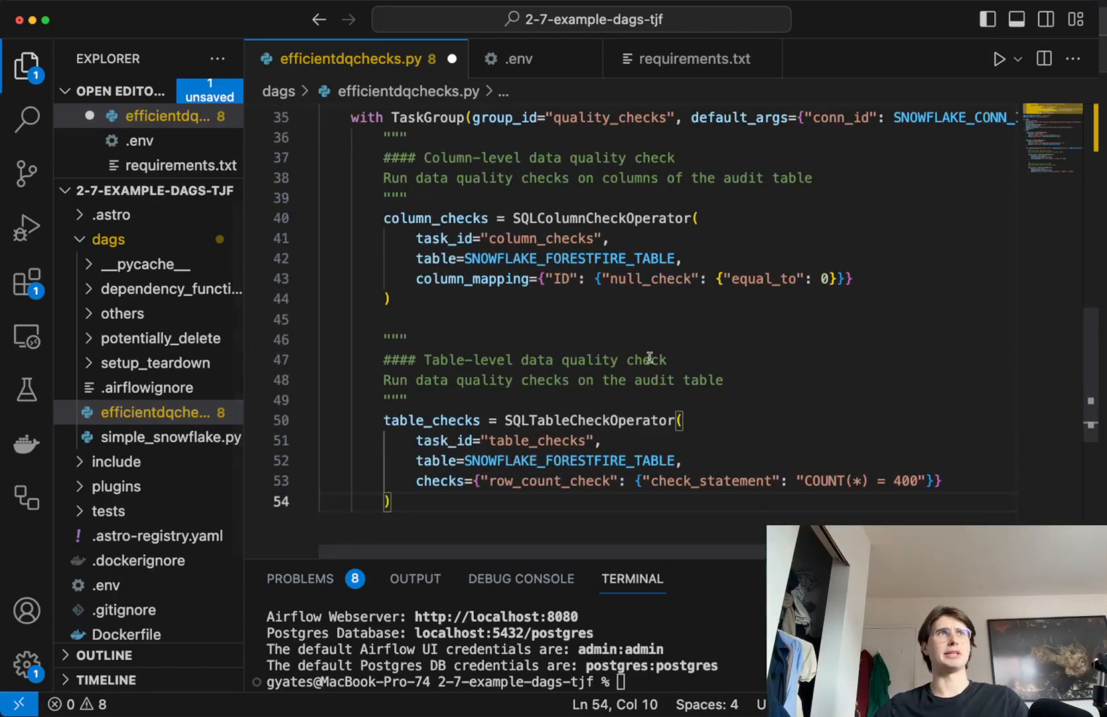
mouse_move(917, 471)
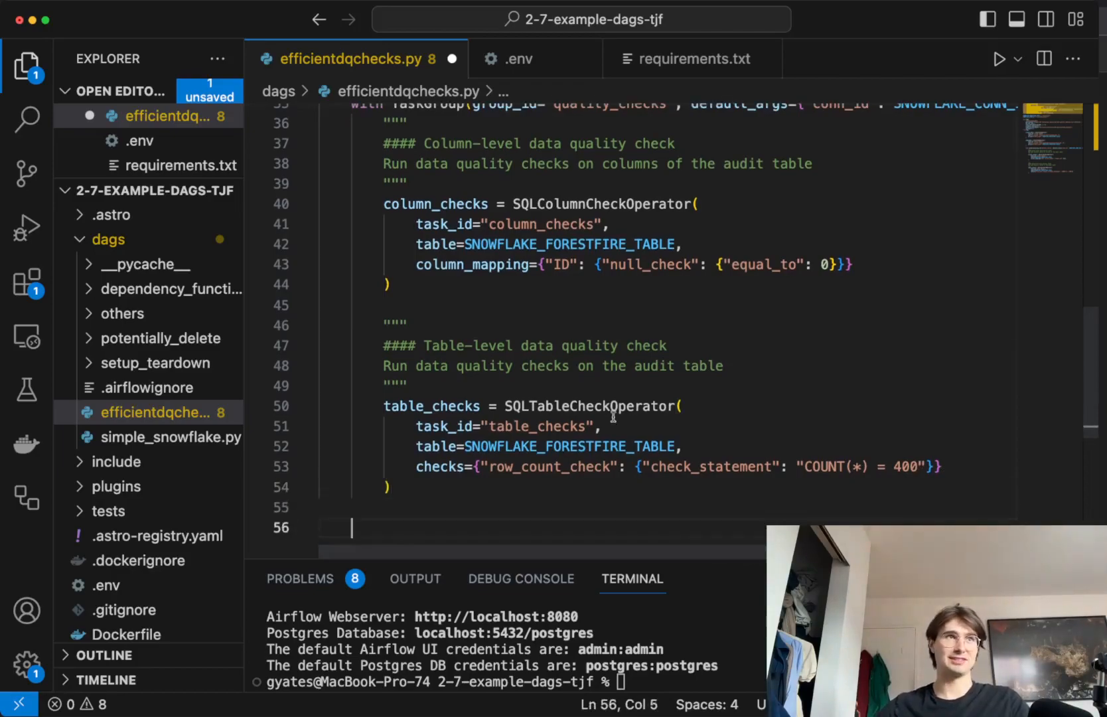
scroll(down, 3)
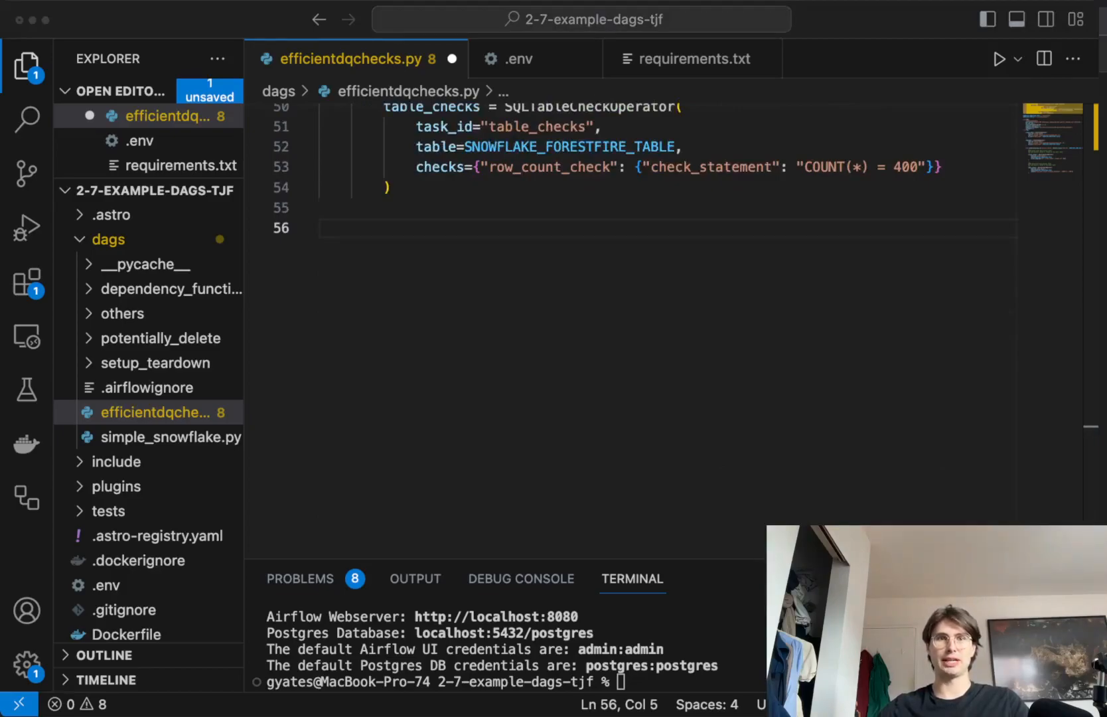
Step: Add the load_into_production SnowflakeOperator after the quality checks, leaving room for further tasks
click(468, 255)
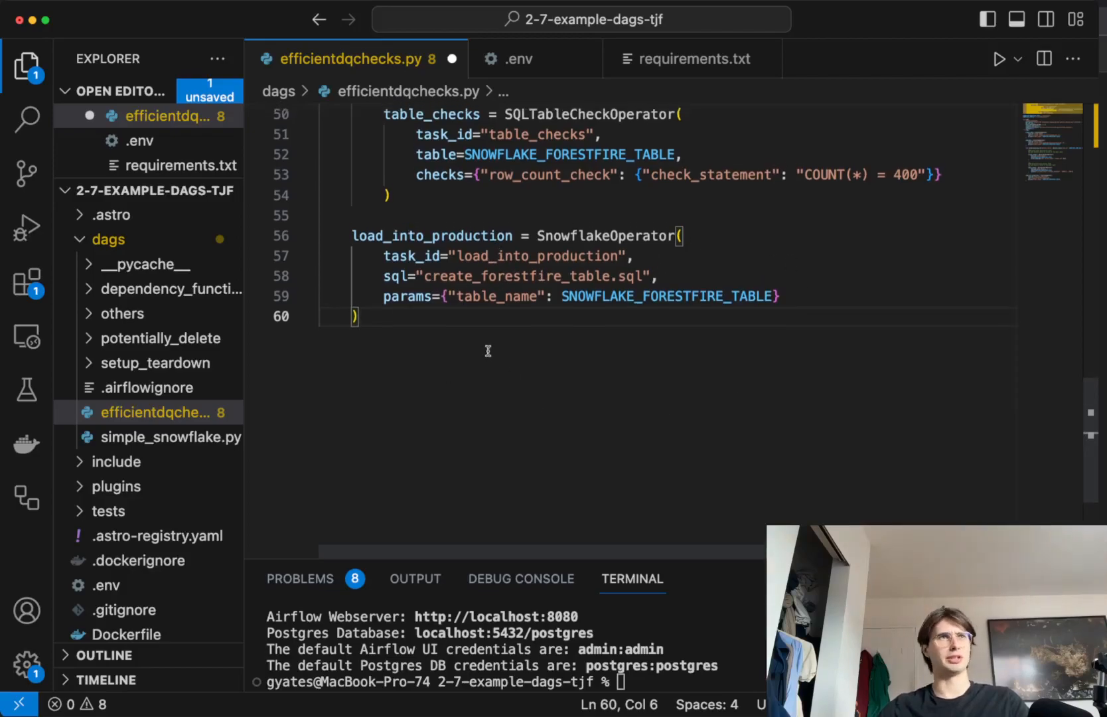
key(Enter)
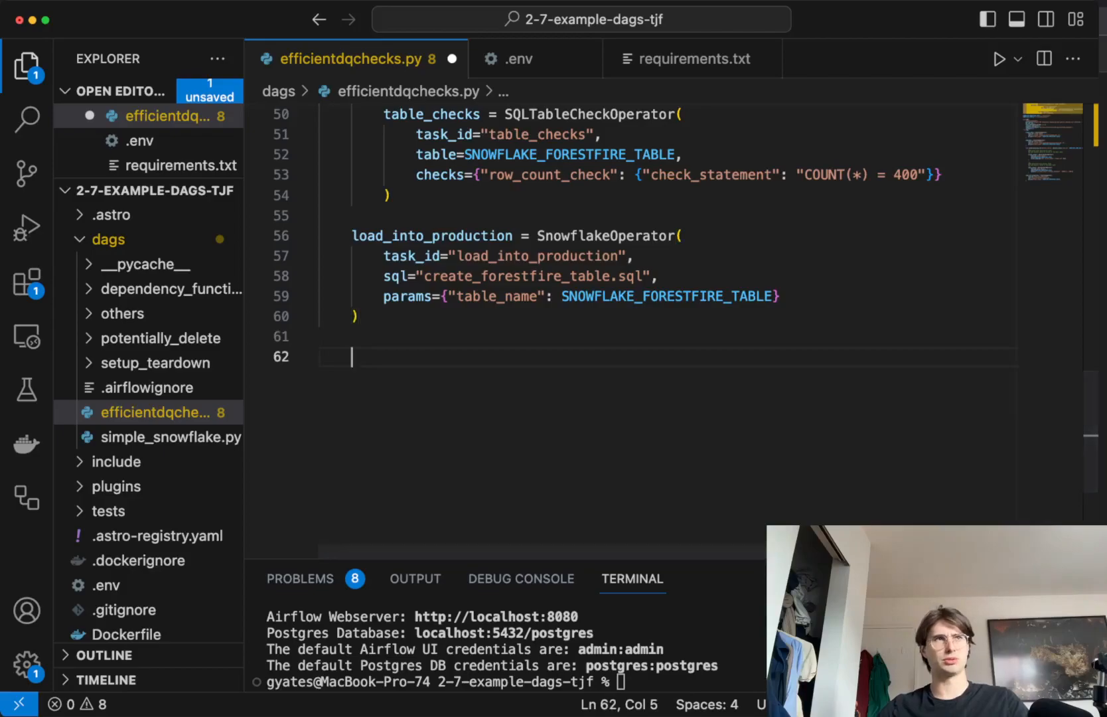
mouse_move(587, 489)
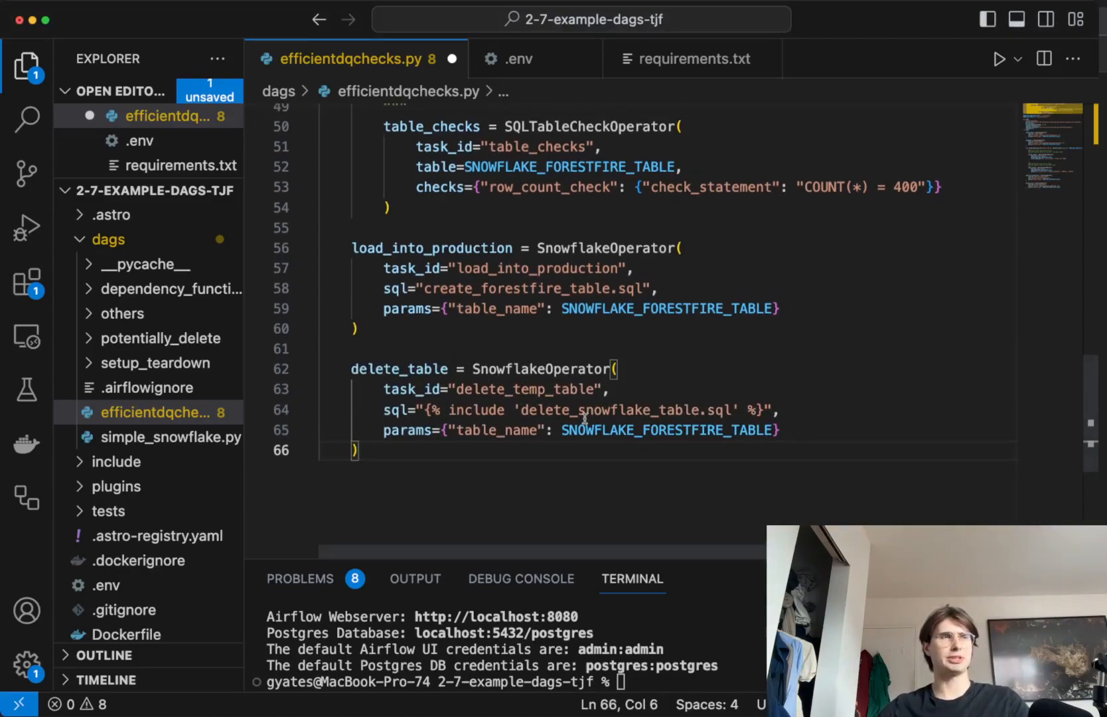
mouse_move(715, 470)
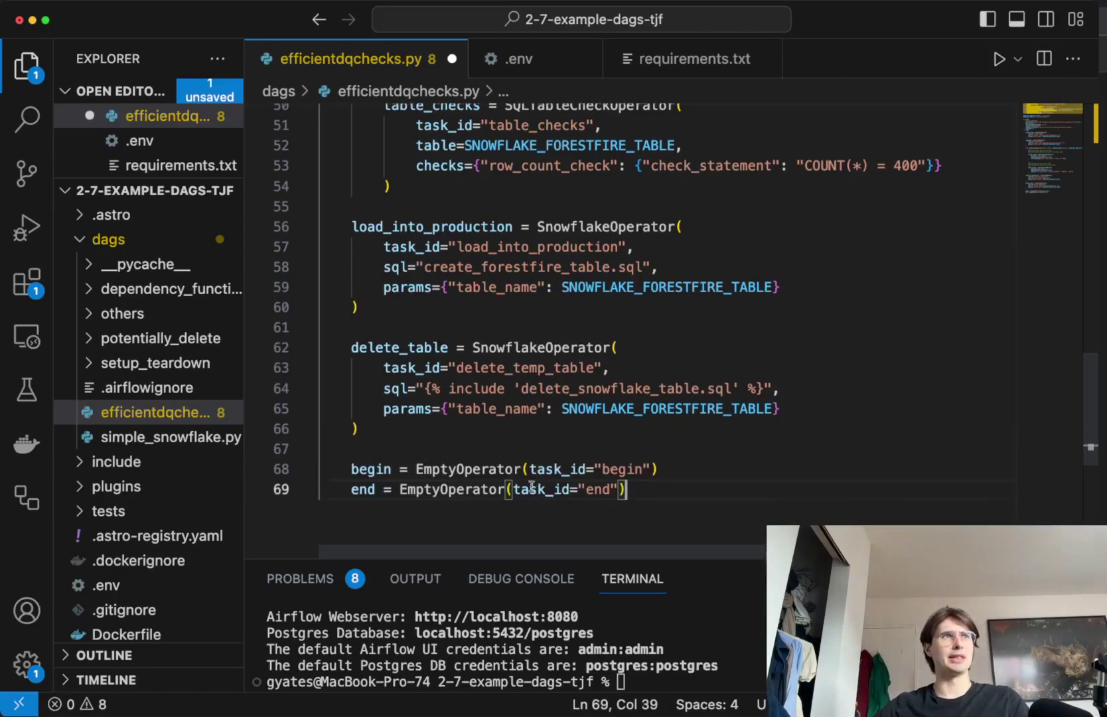
Step: Review the chain_linear ordering from begin through delete_table.as_teardown(setups=[create_table]) to end
scroll(down, 3)
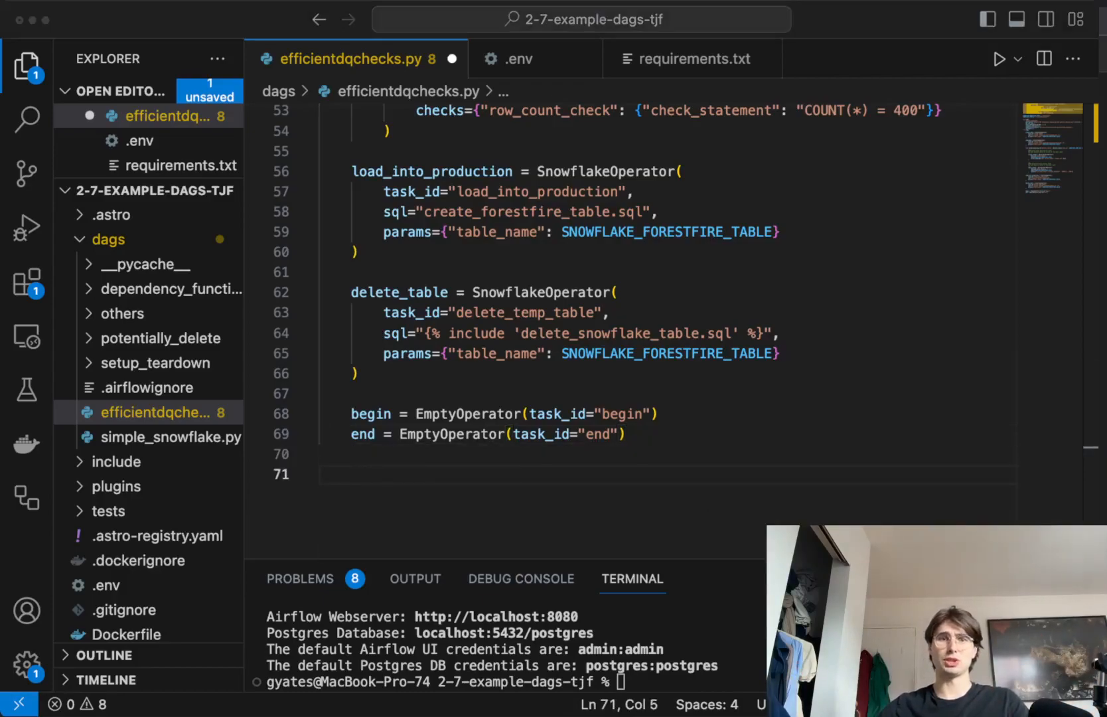
mouse_move(528, 438)
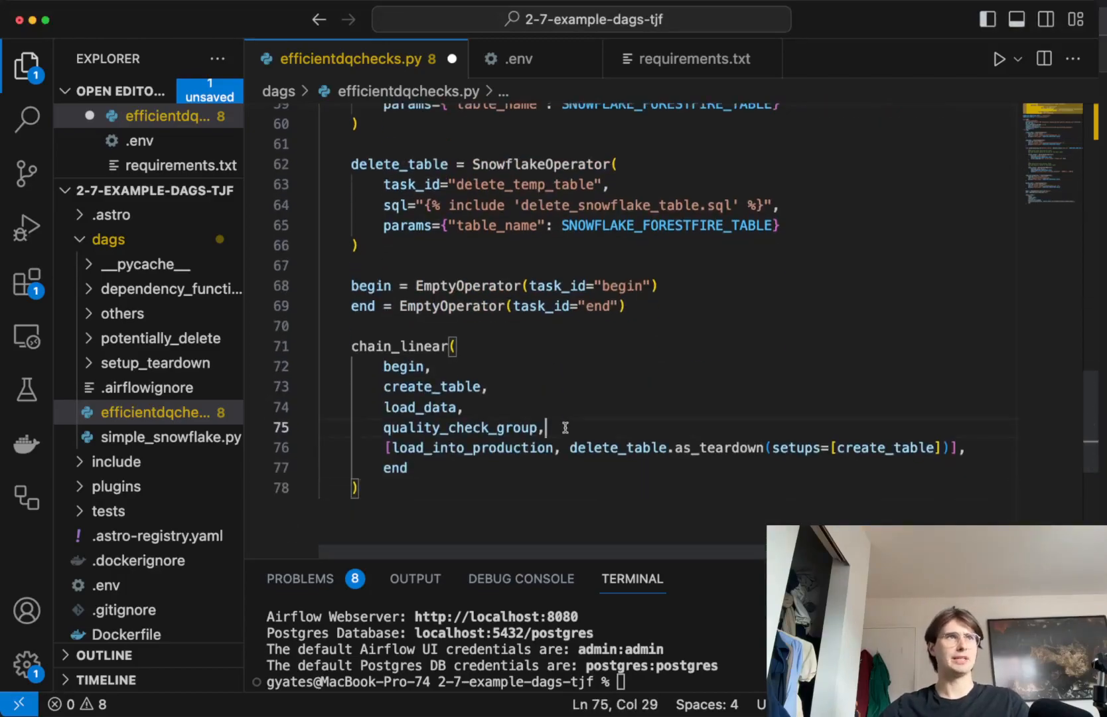
scroll(up, 3)
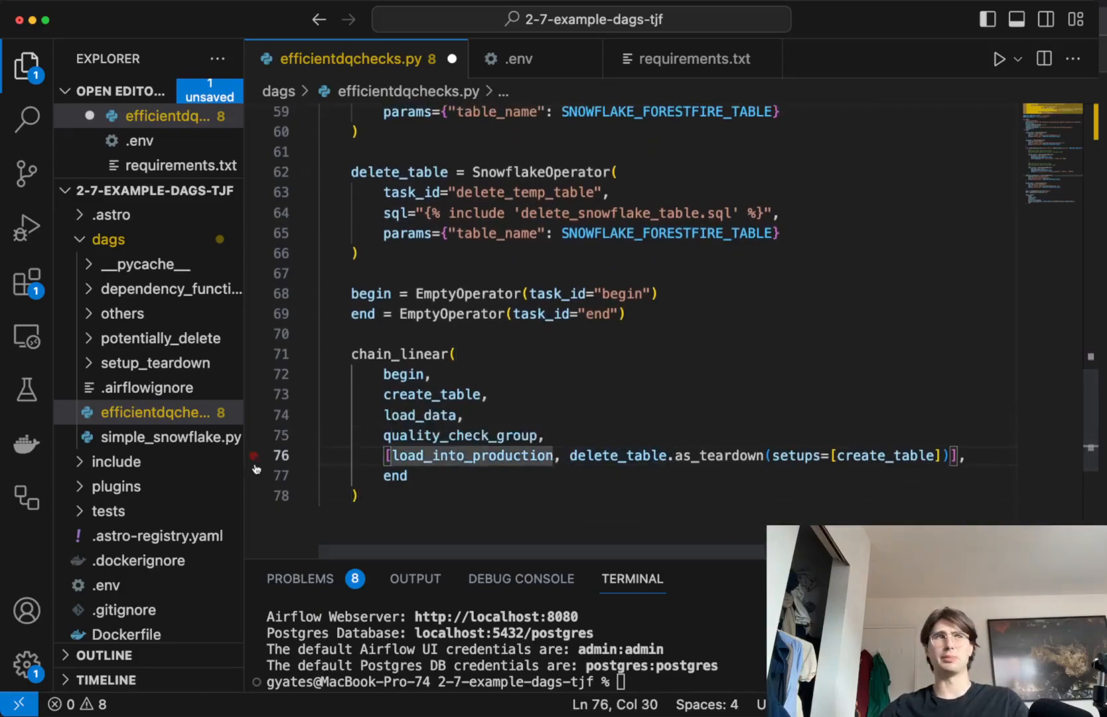
mouse_move(470, 455)
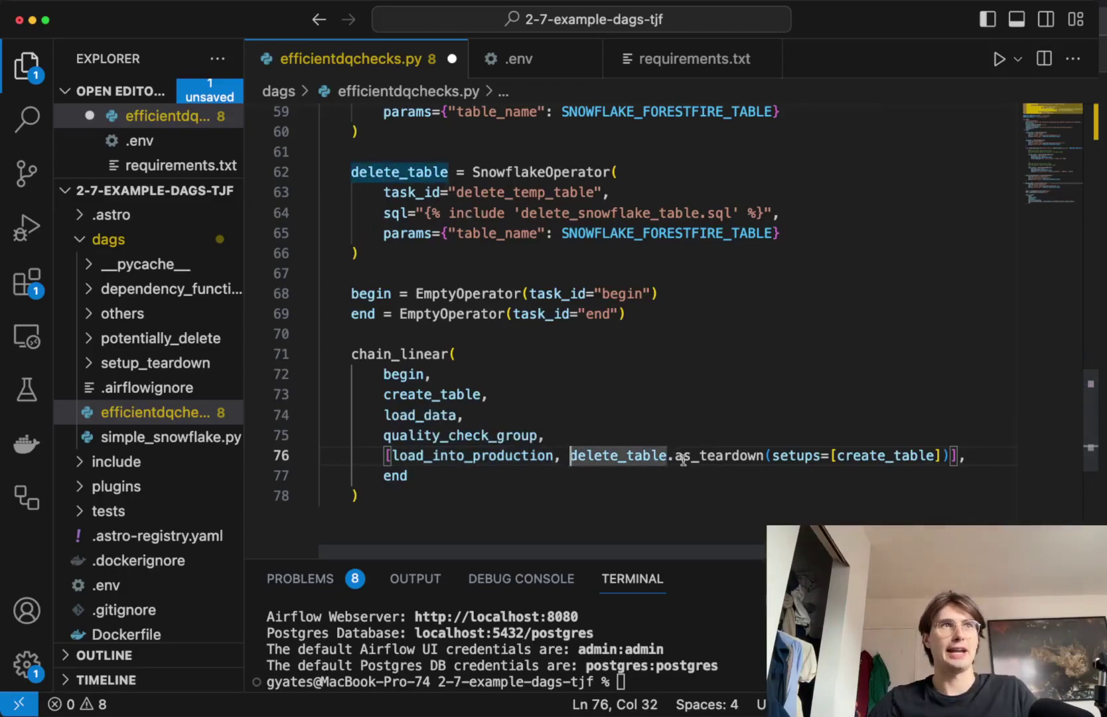
mouse_move(697, 456)
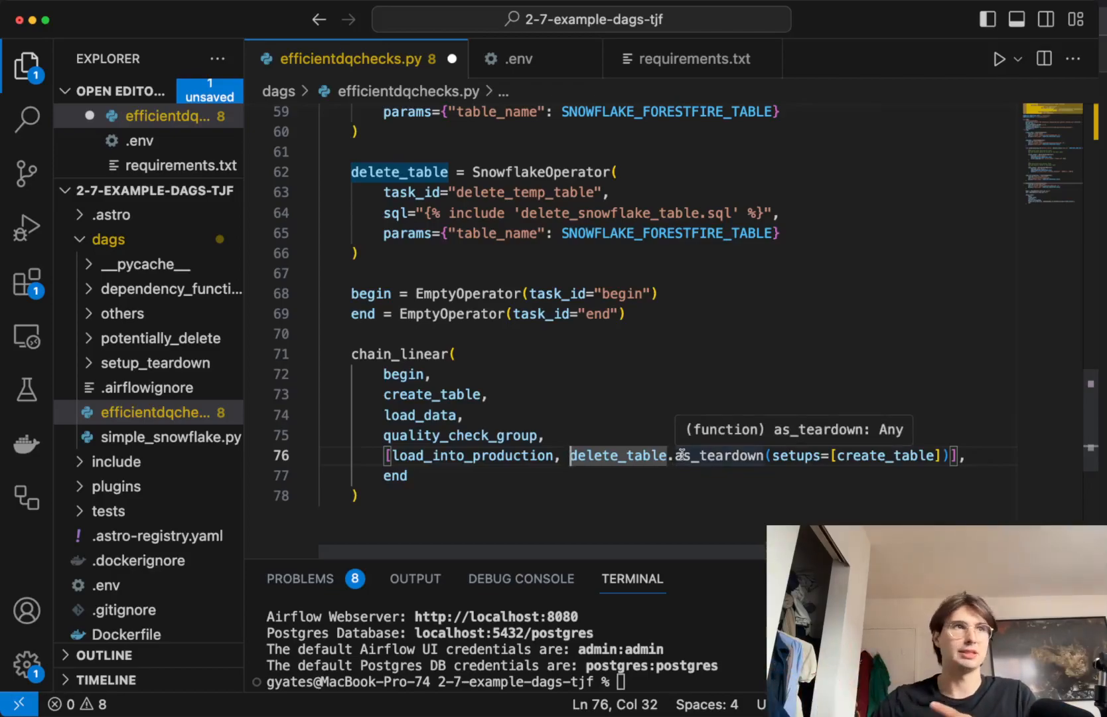
mouse_move(847, 455)
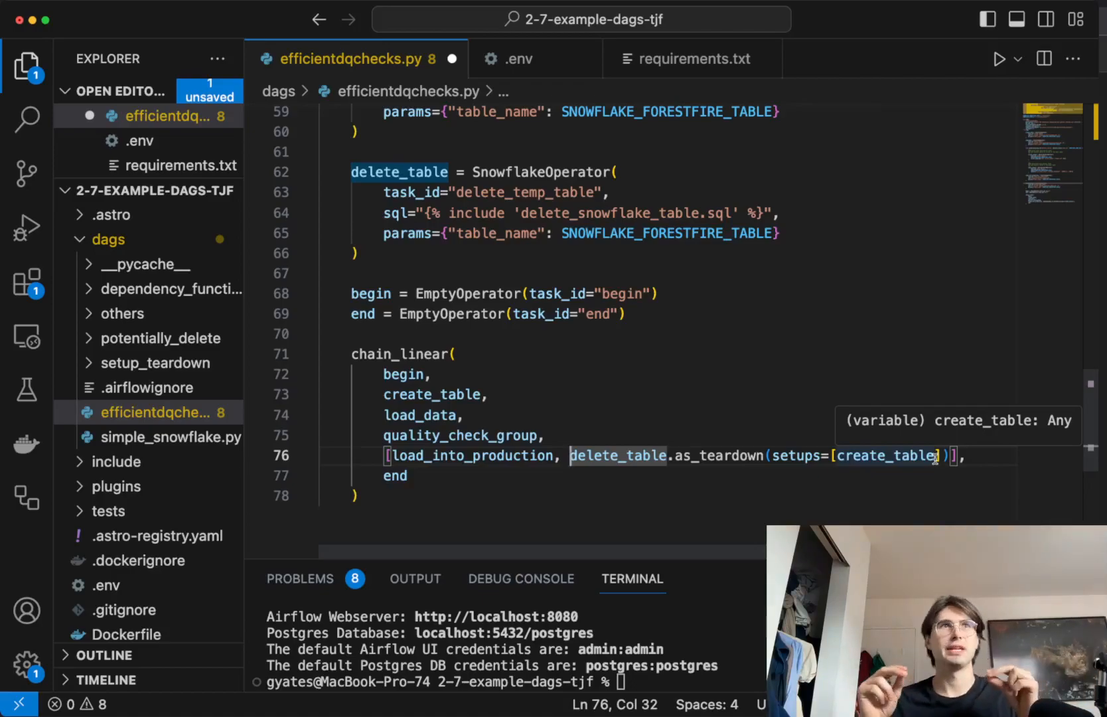
mouse_move(827, 471)
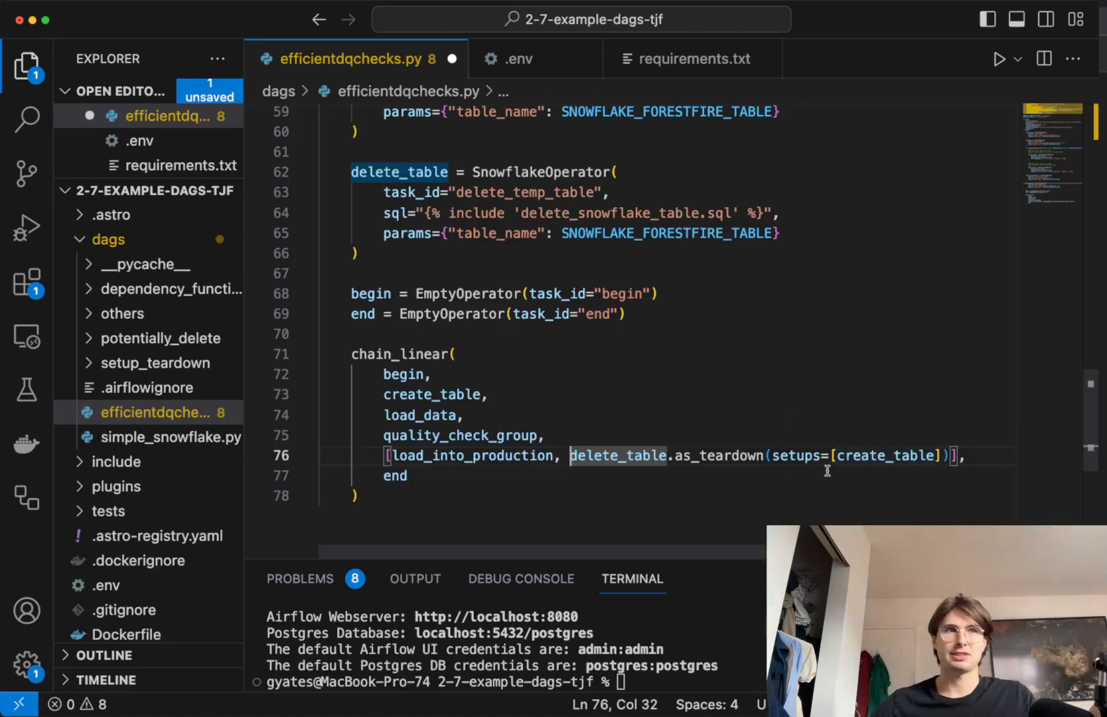
mouse_move(881, 455)
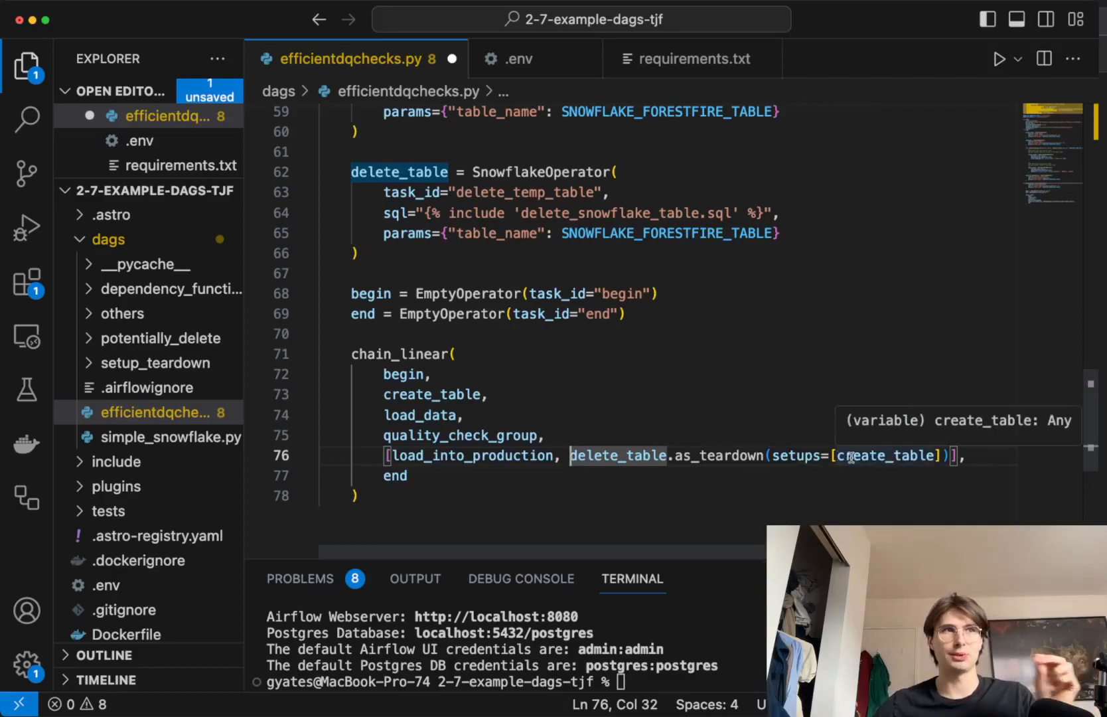
mouse_move(779, 476)
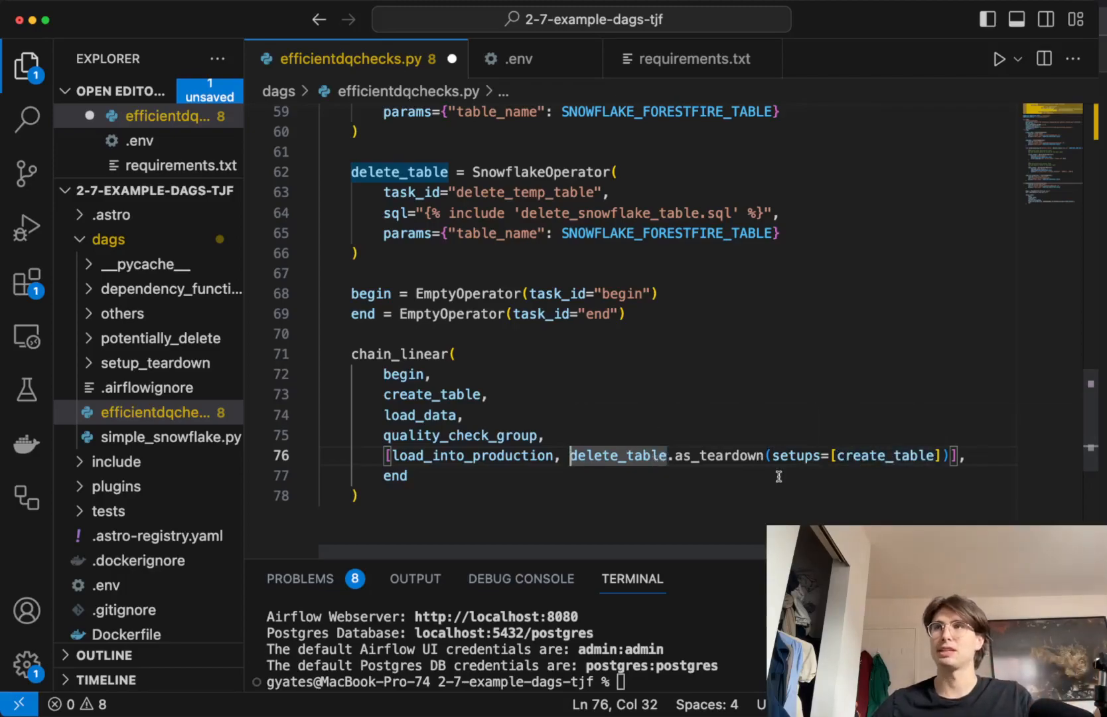
mouse_move(670, 462)
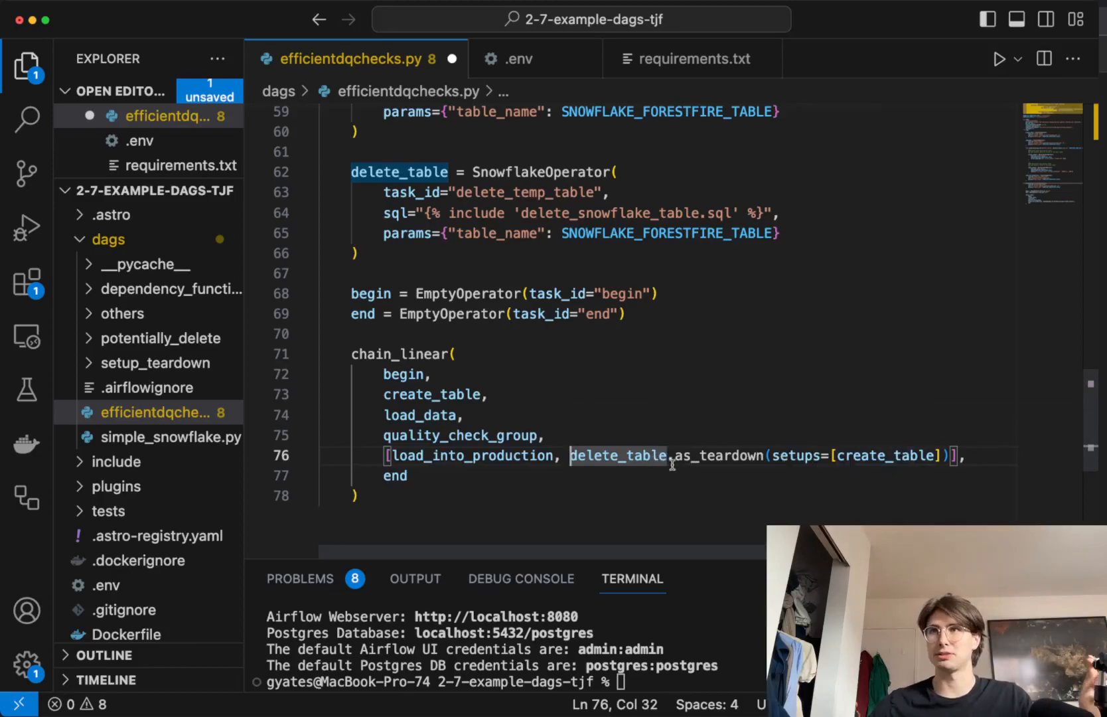
mouse_move(883, 455)
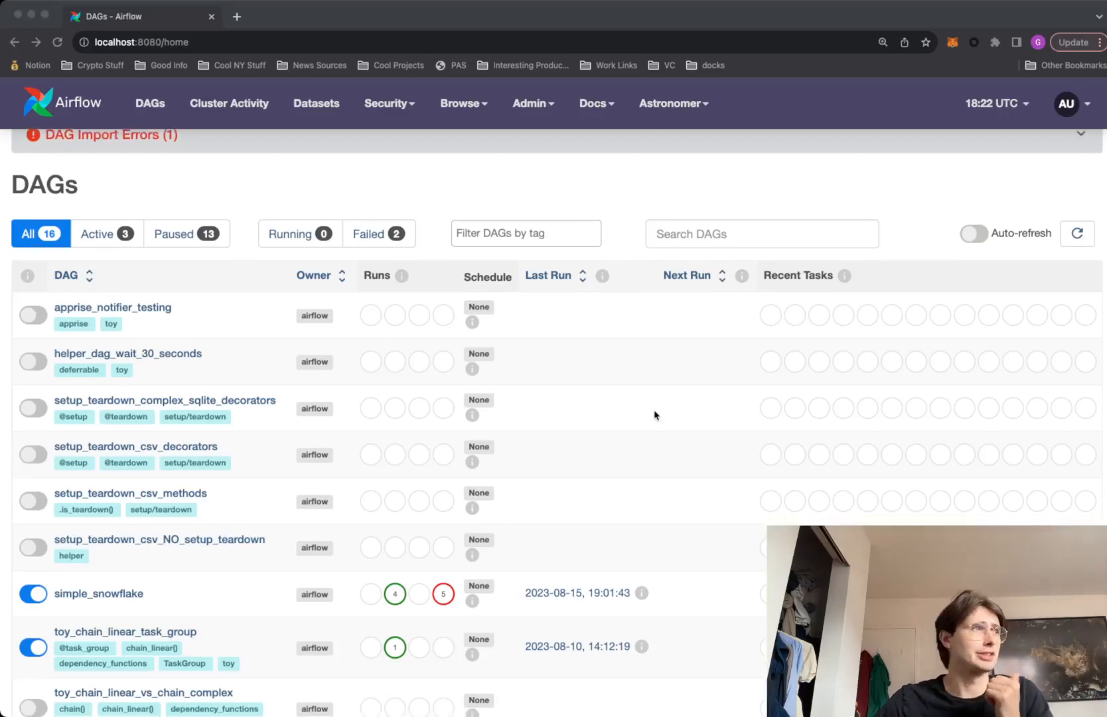
Step: Open the simple_snowflake DAG from the DAGs list to see its run grid
scroll(down, 3)
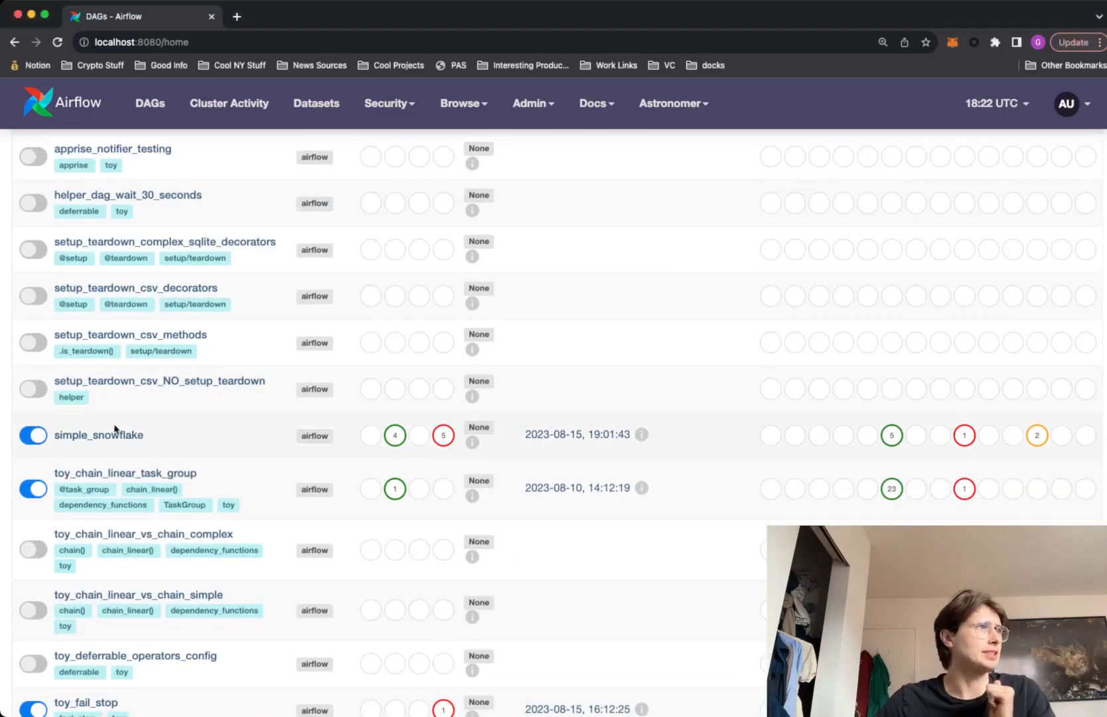
click(98, 434)
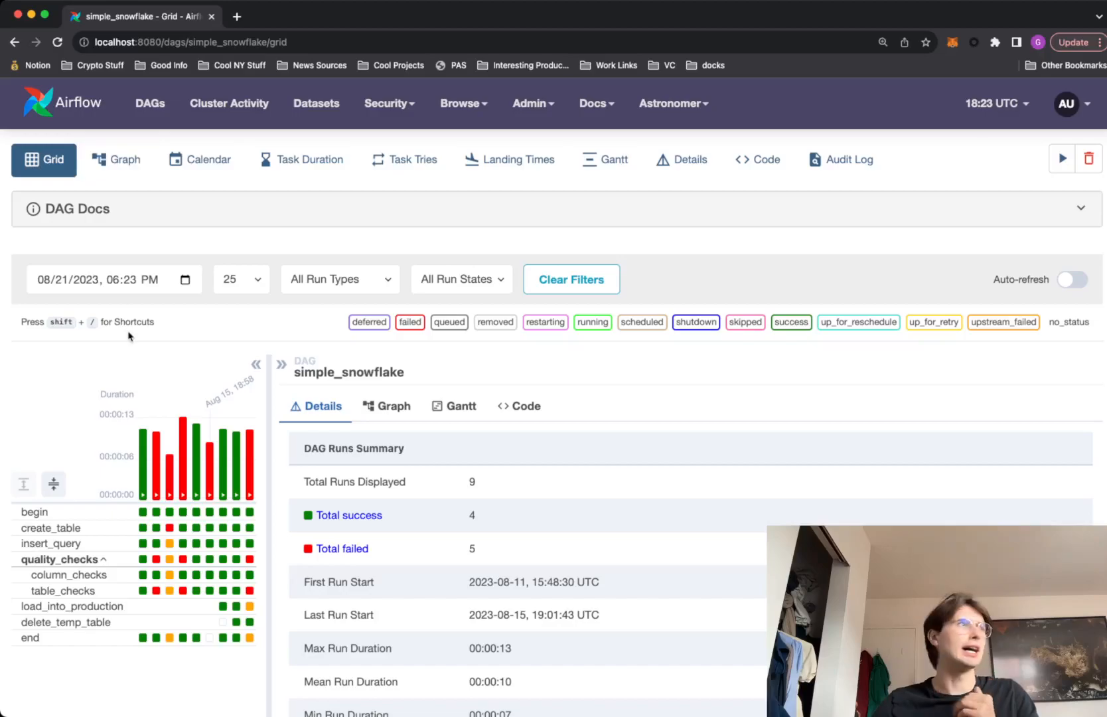
mouse_move(236, 498)
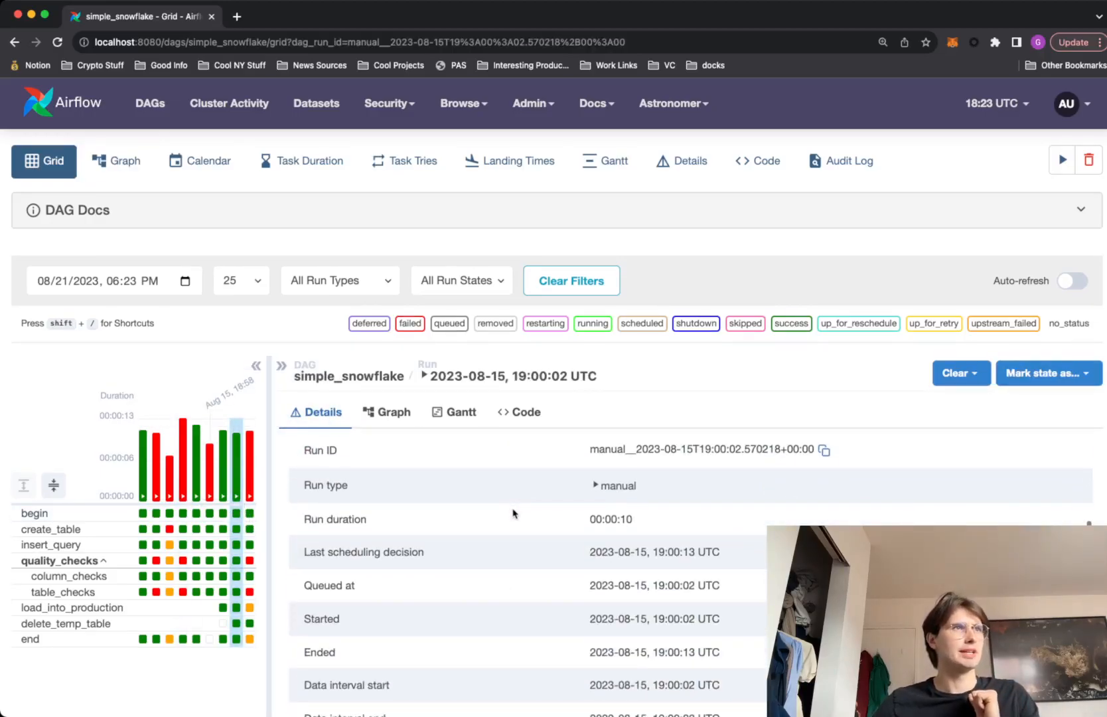
click(394, 411)
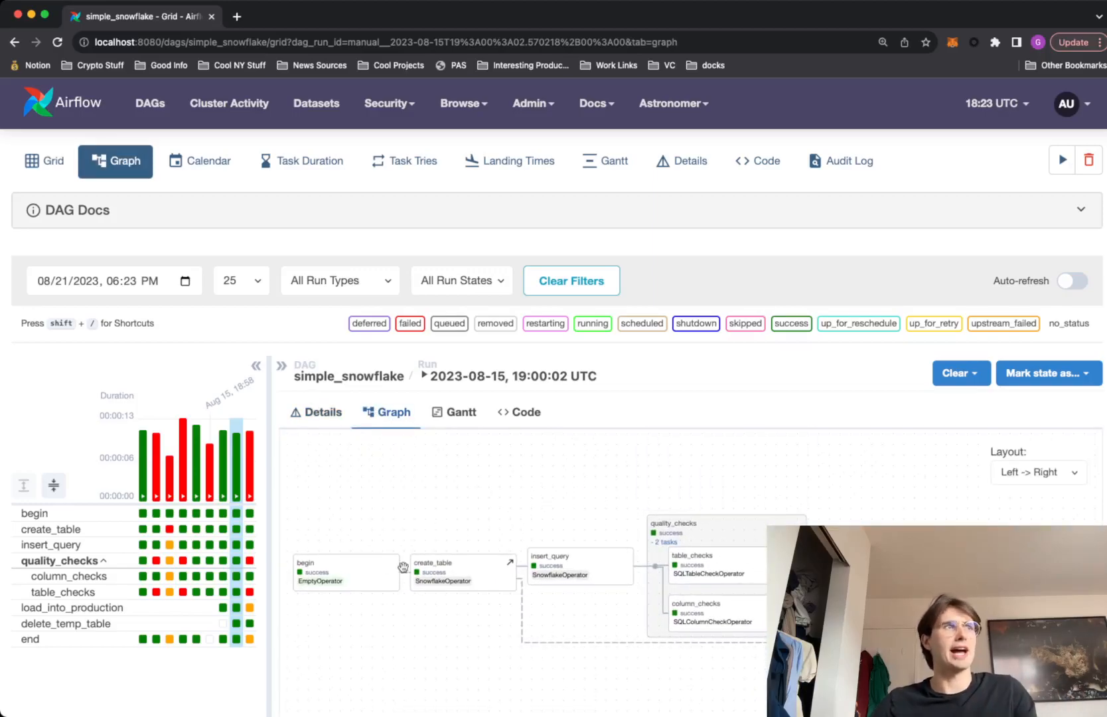
mouse_move(624, 585)
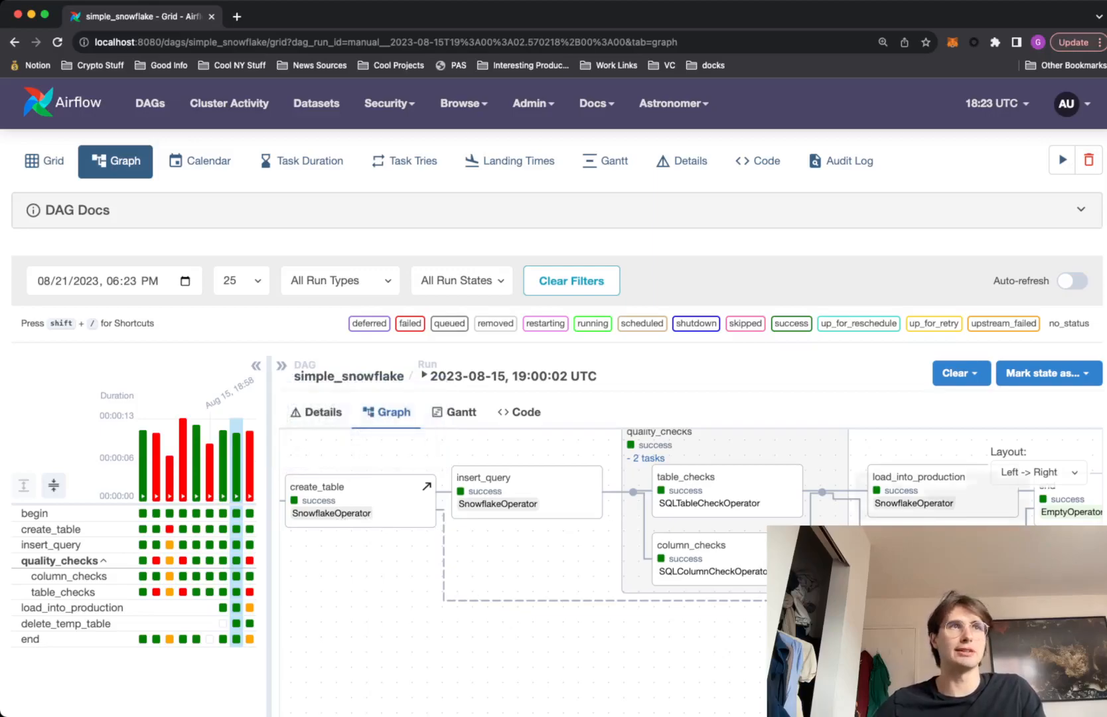
mouse_move(366, 492)
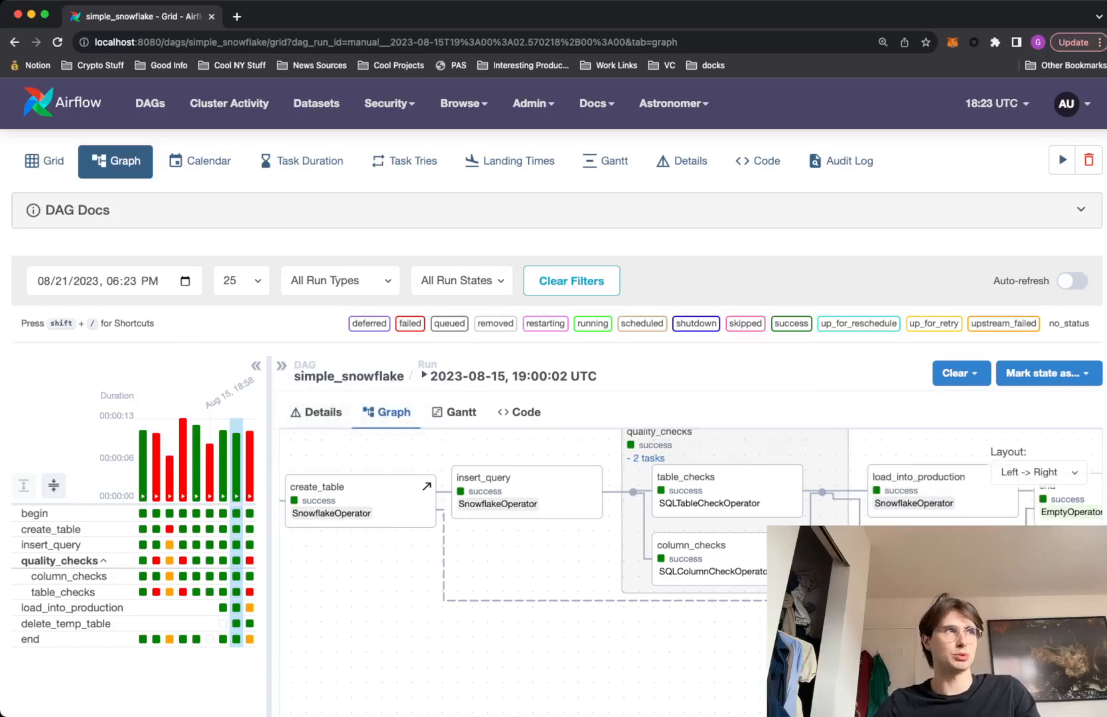
mouse_move(321, 349)
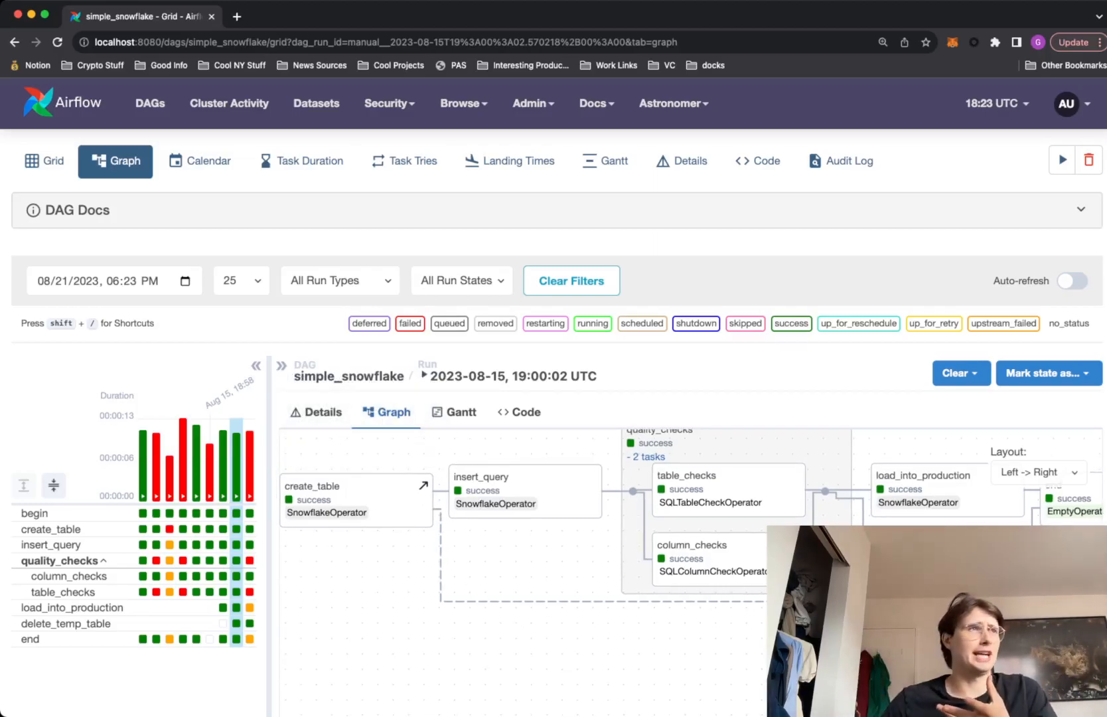
mouse_move(600, 494)
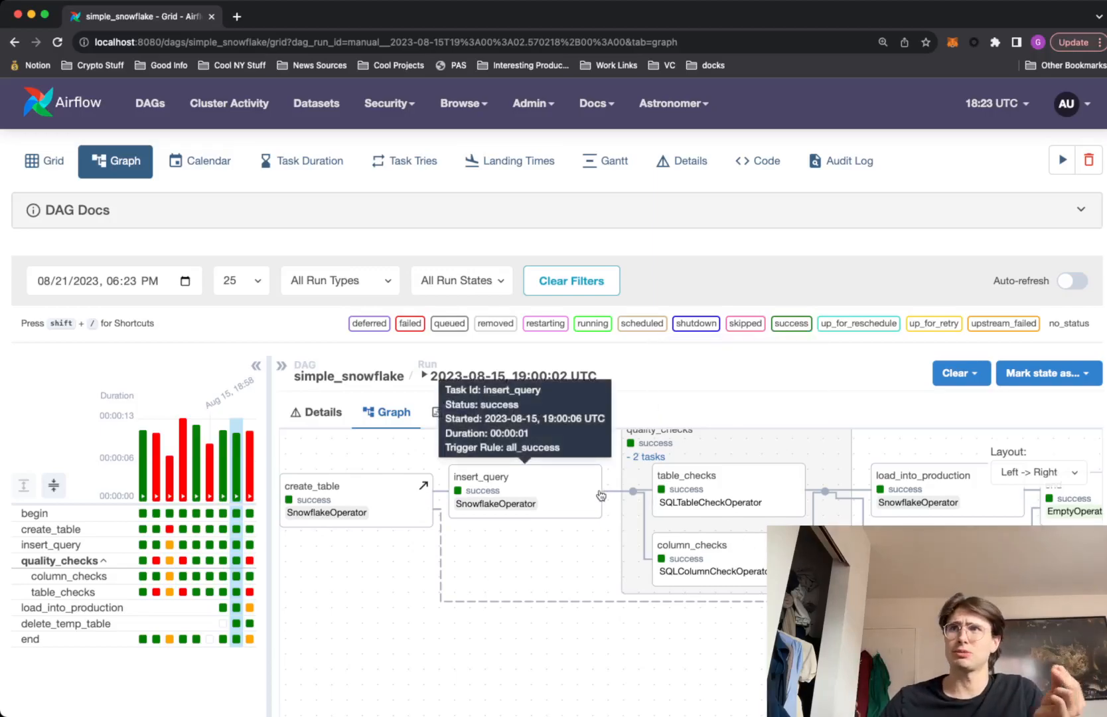
mouse_move(596, 497)
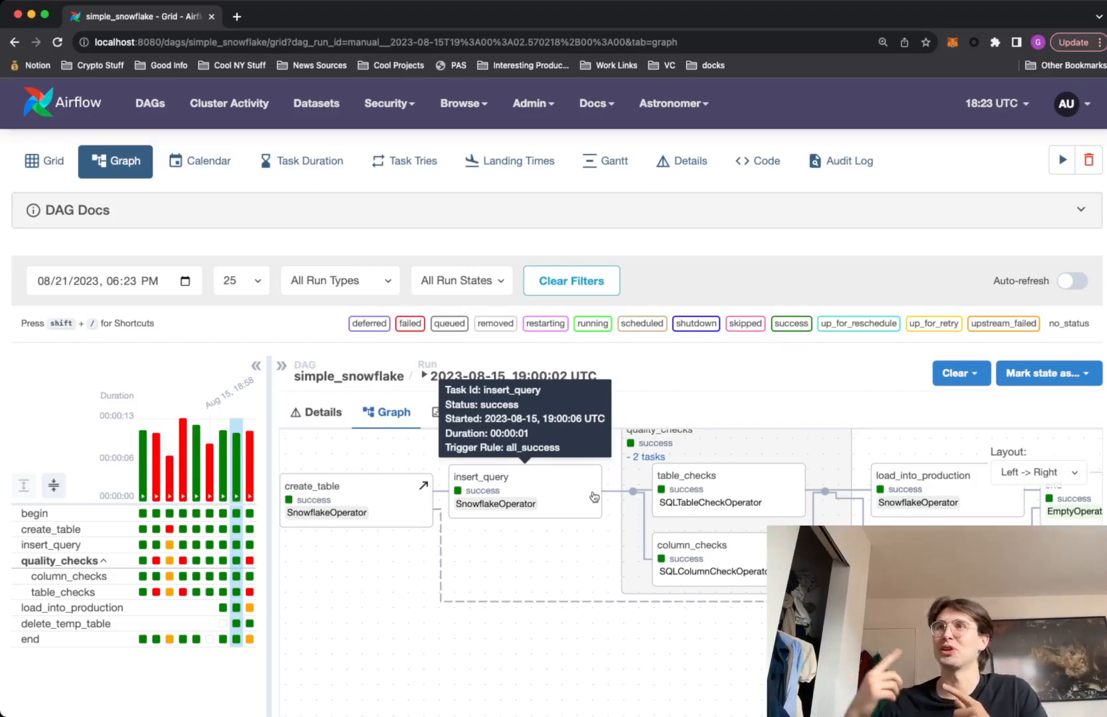
mouse_move(190, 491)
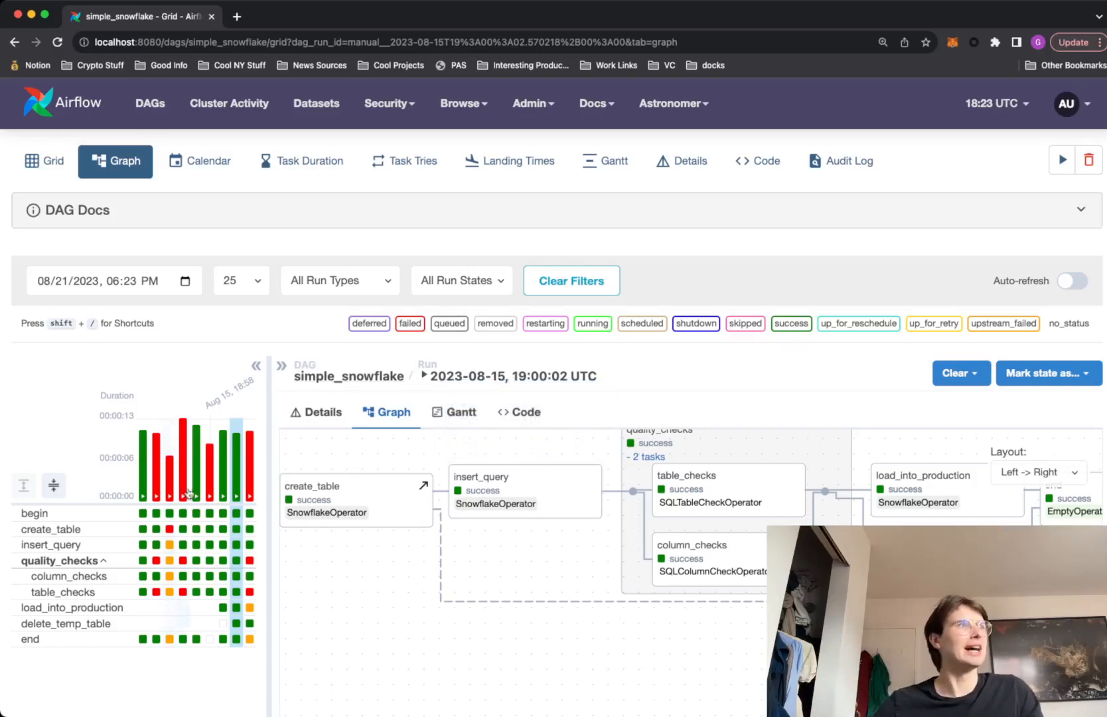
click(250, 512)
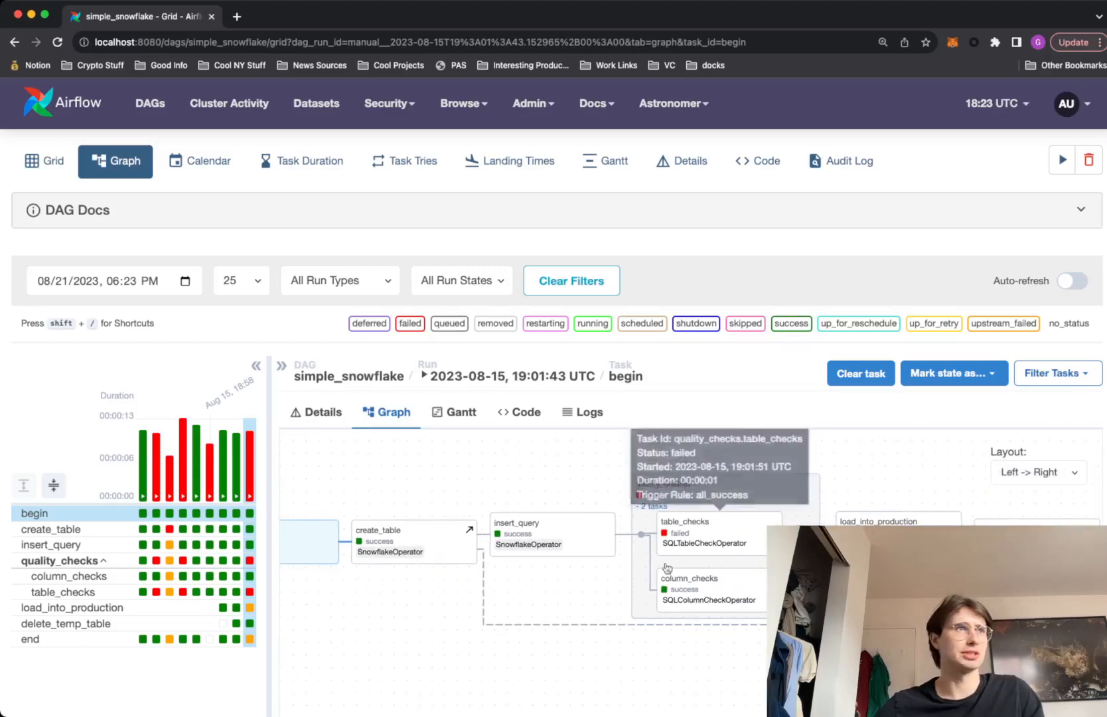
mouse_move(748, 639)
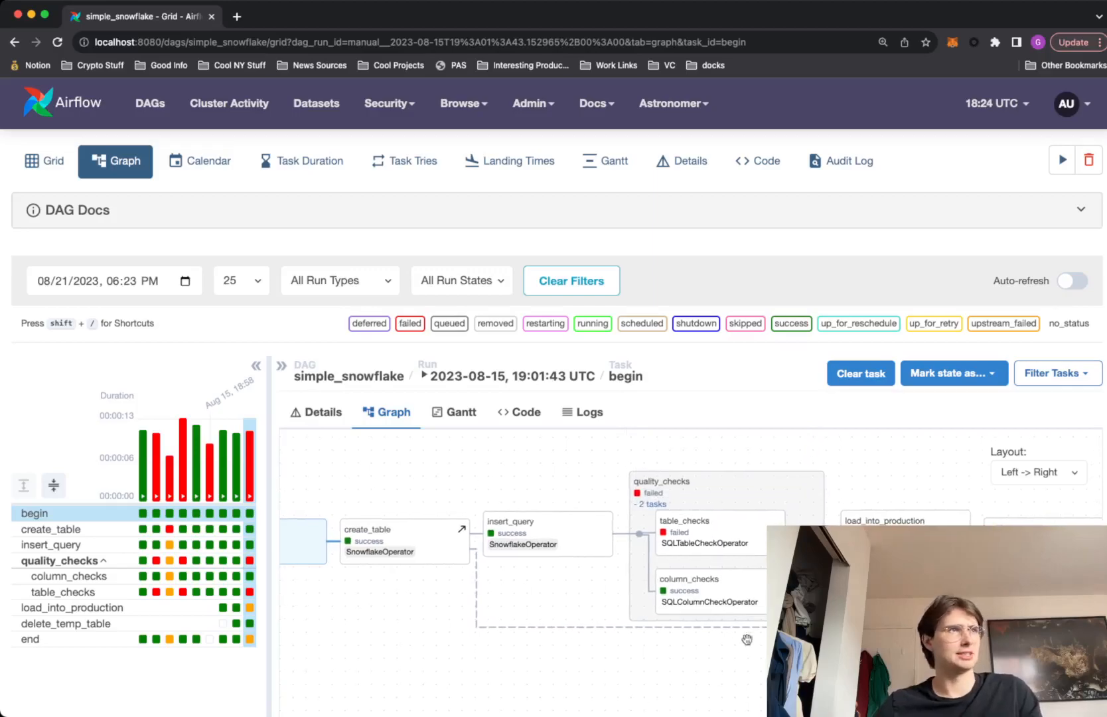
mouse_move(658, 584)
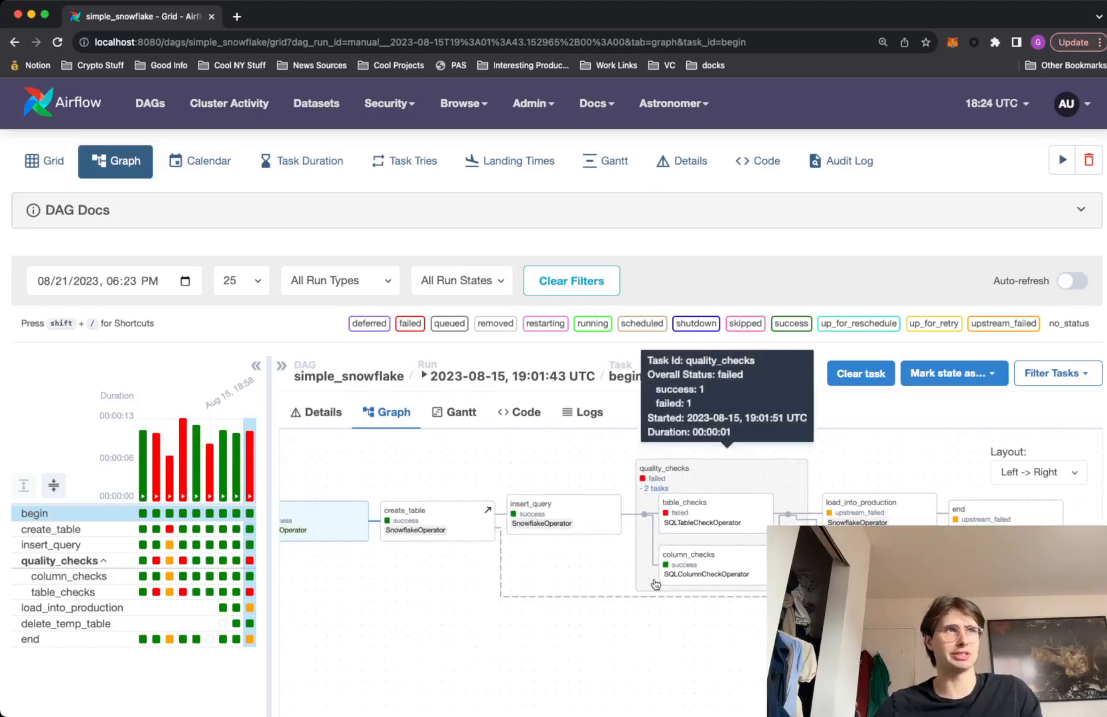
mouse_move(873, 504)
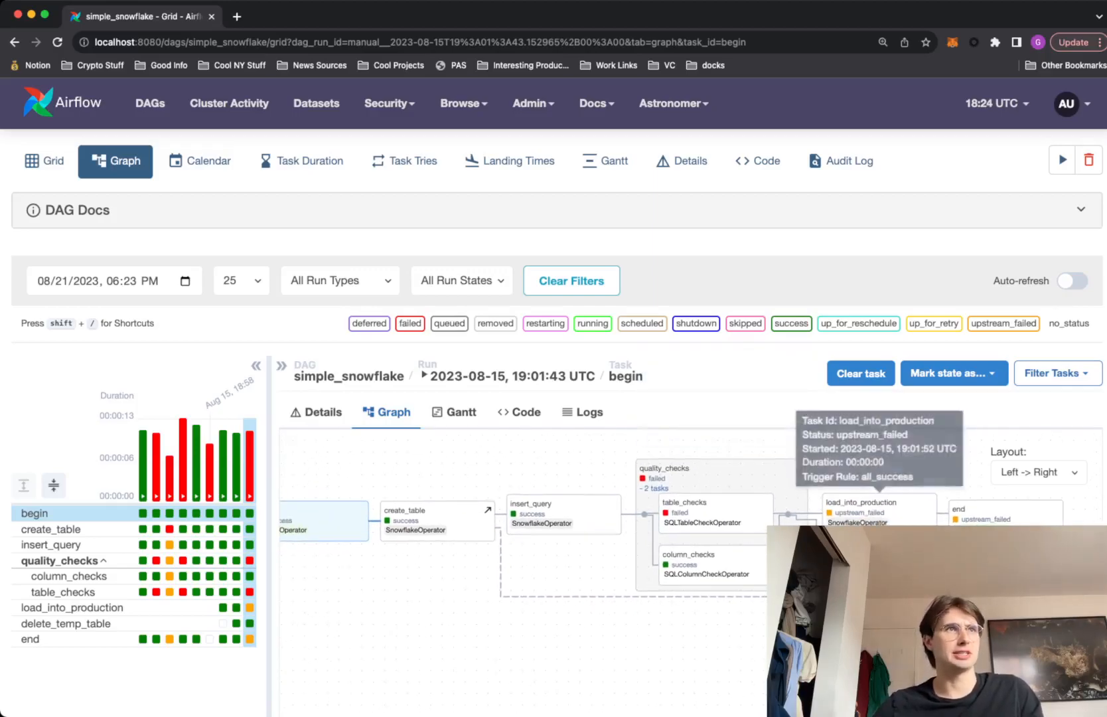
mouse_move(957, 508)
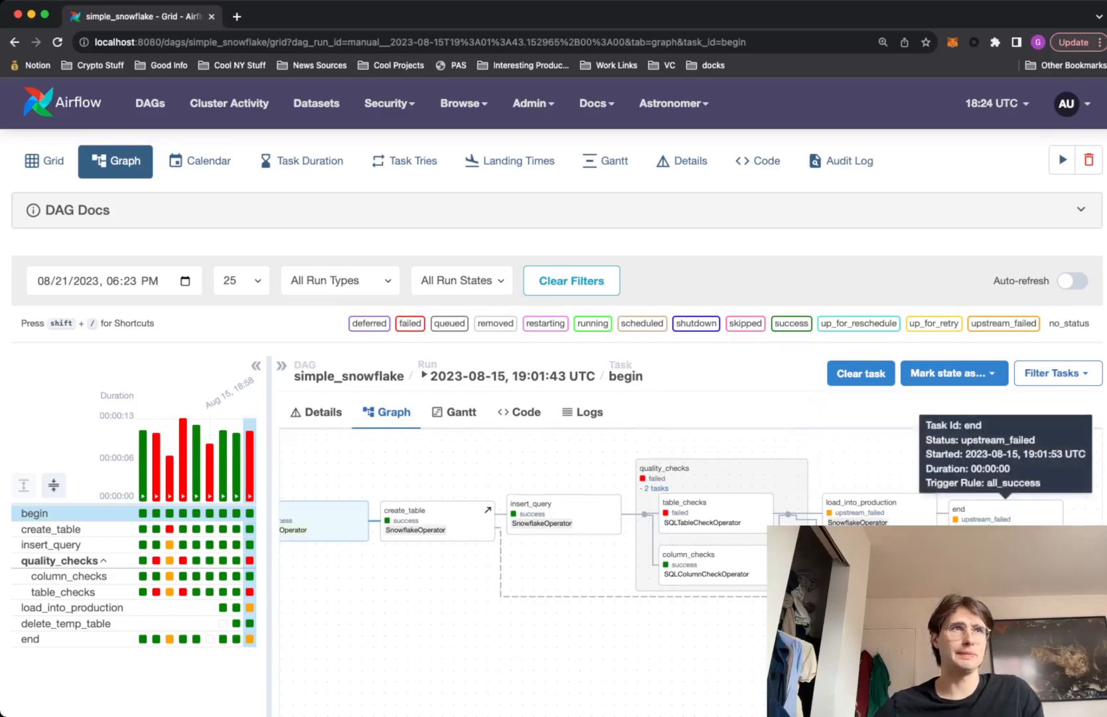
mouse_move(869, 523)
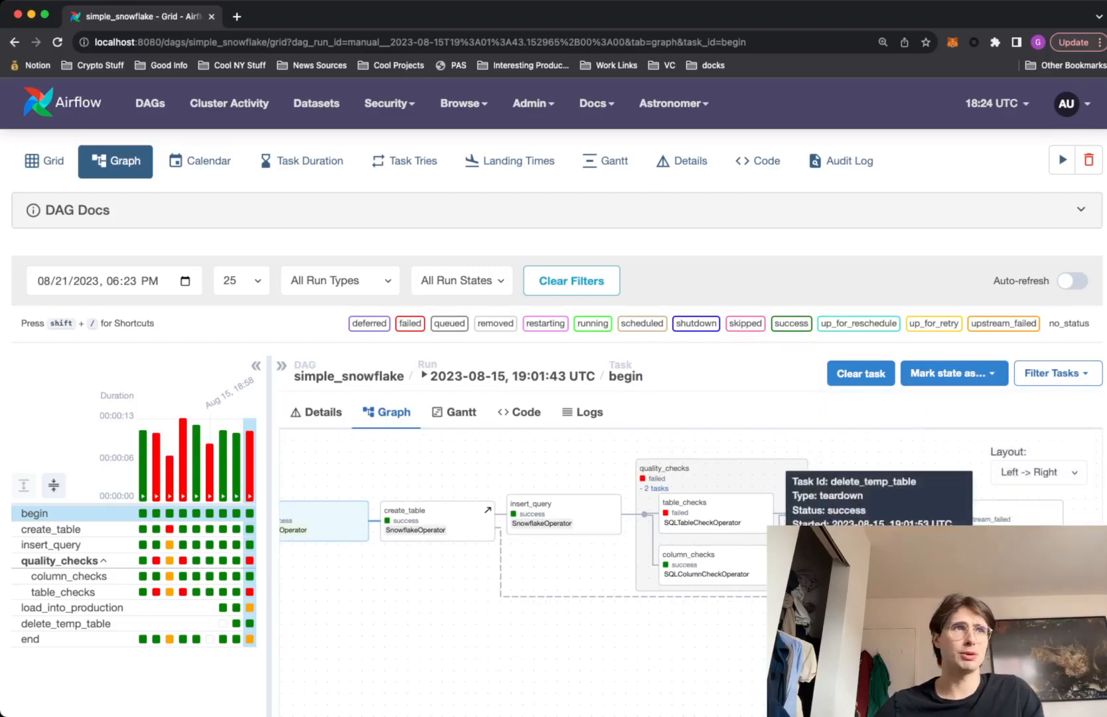
mouse_move(798, 482)
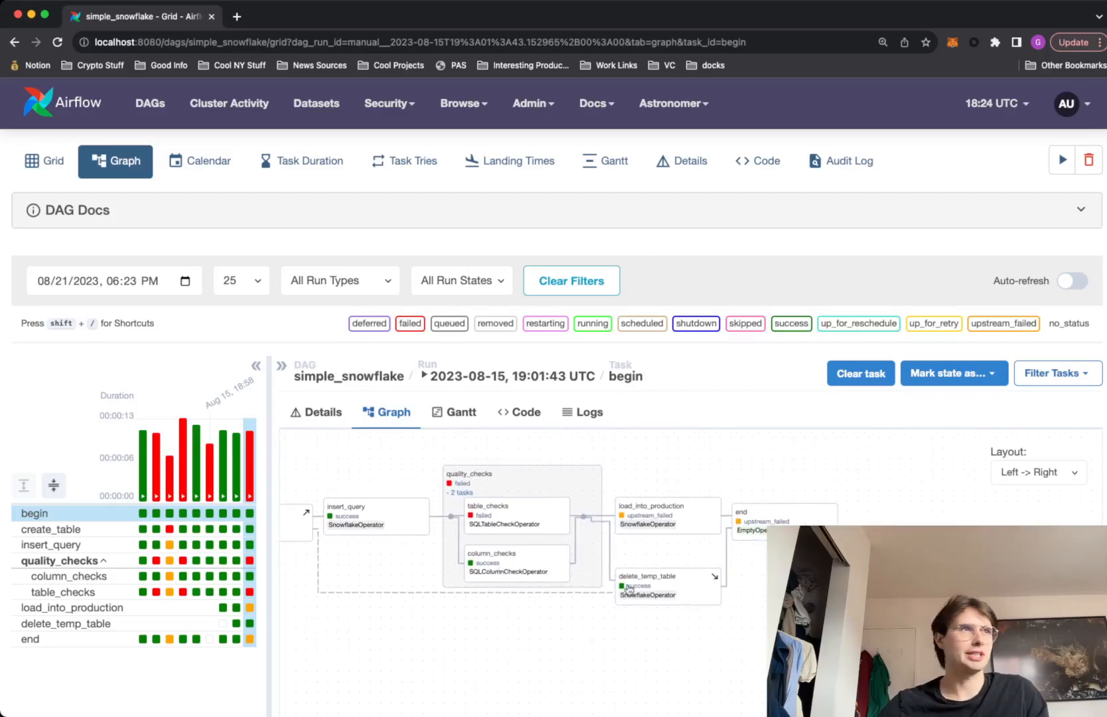
mouse_move(665, 584)
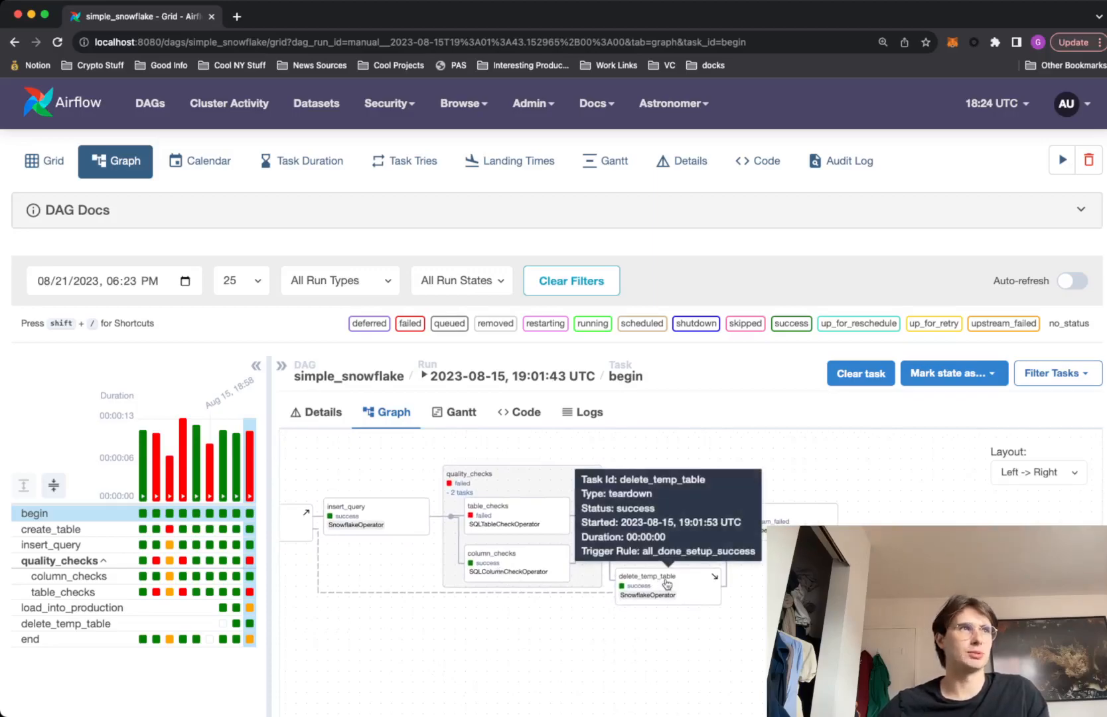
mouse_move(505, 560)
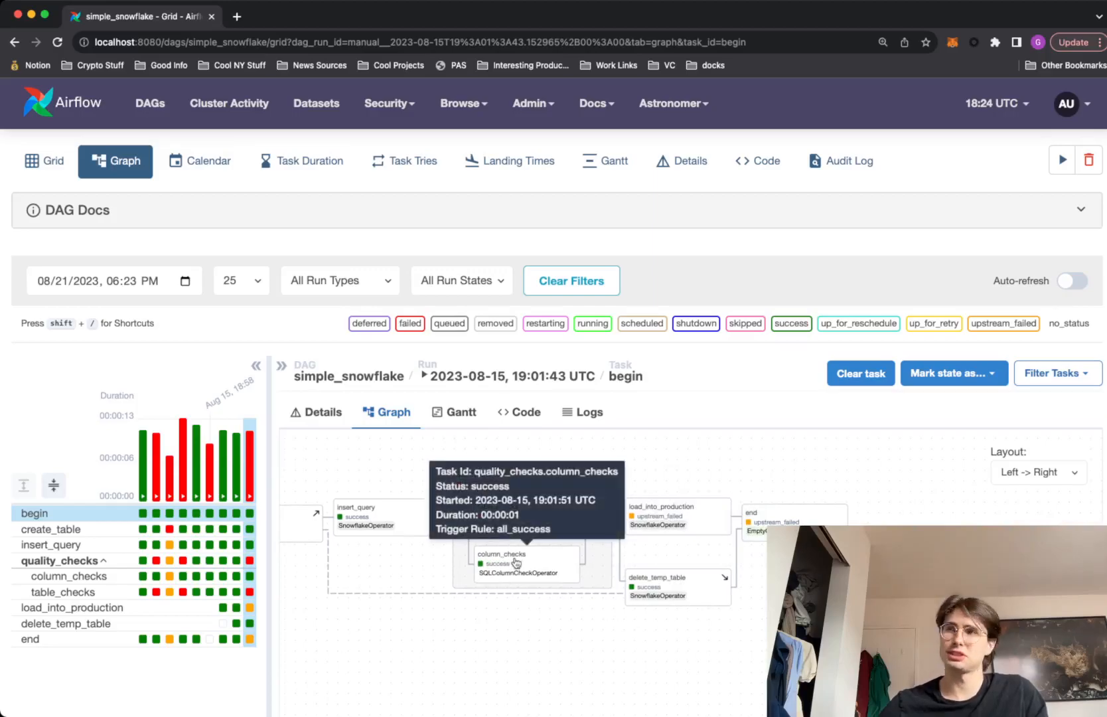
mouse_move(671, 592)
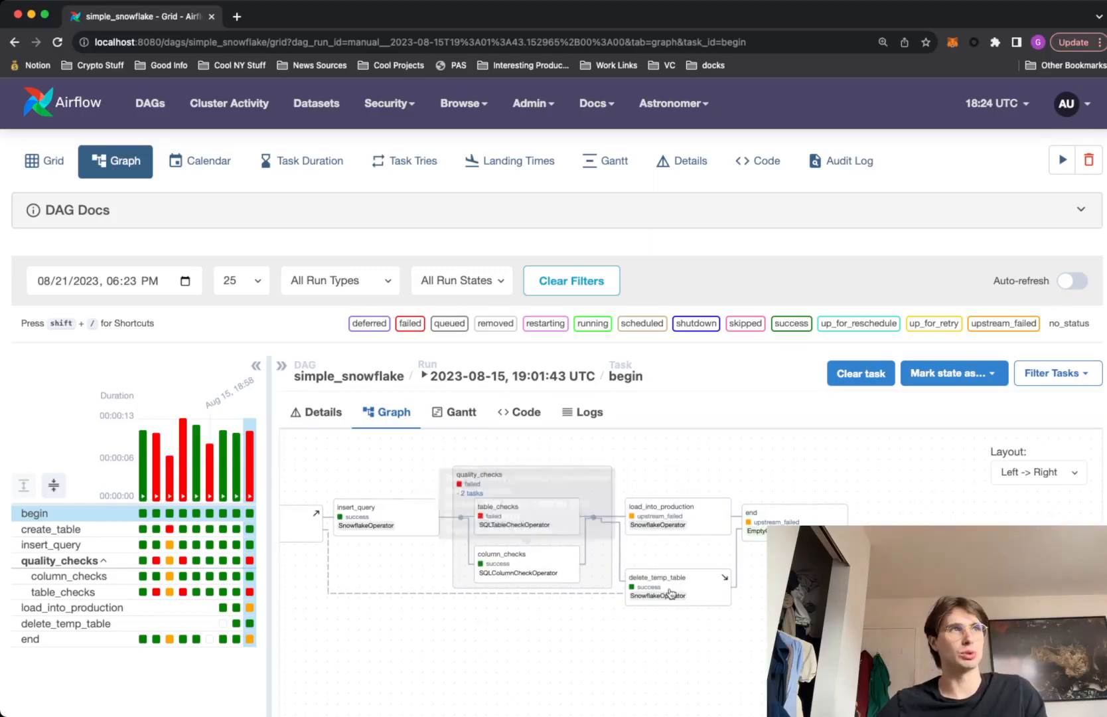
mouse_move(670, 589)
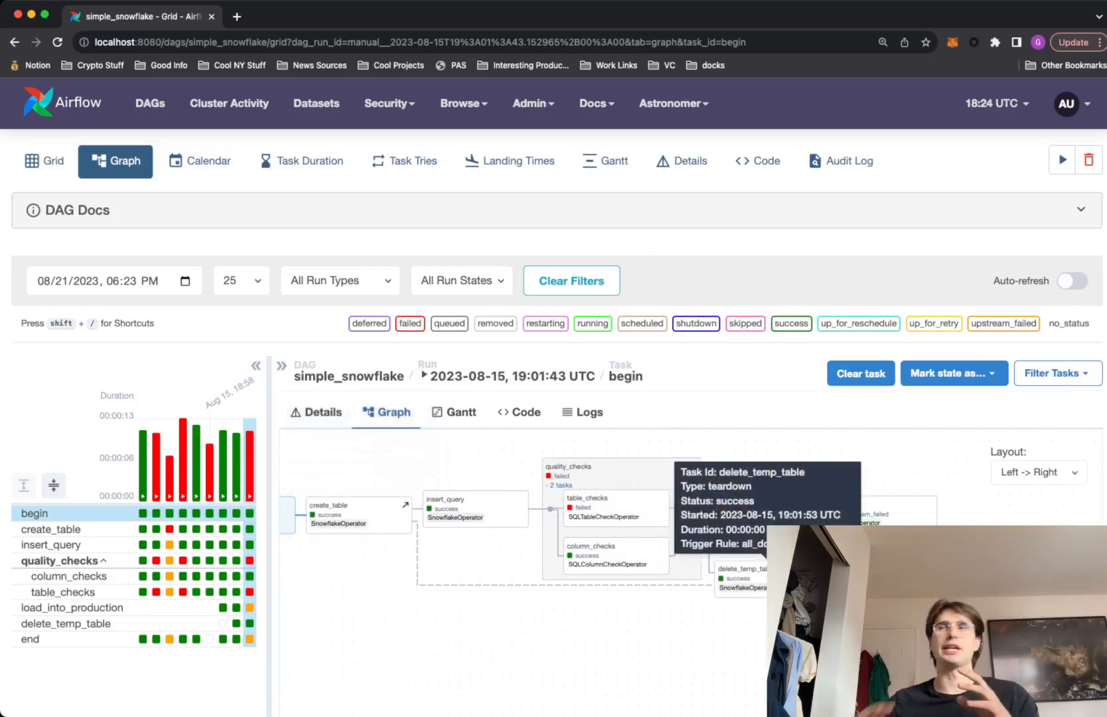
mouse_move(393, 531)
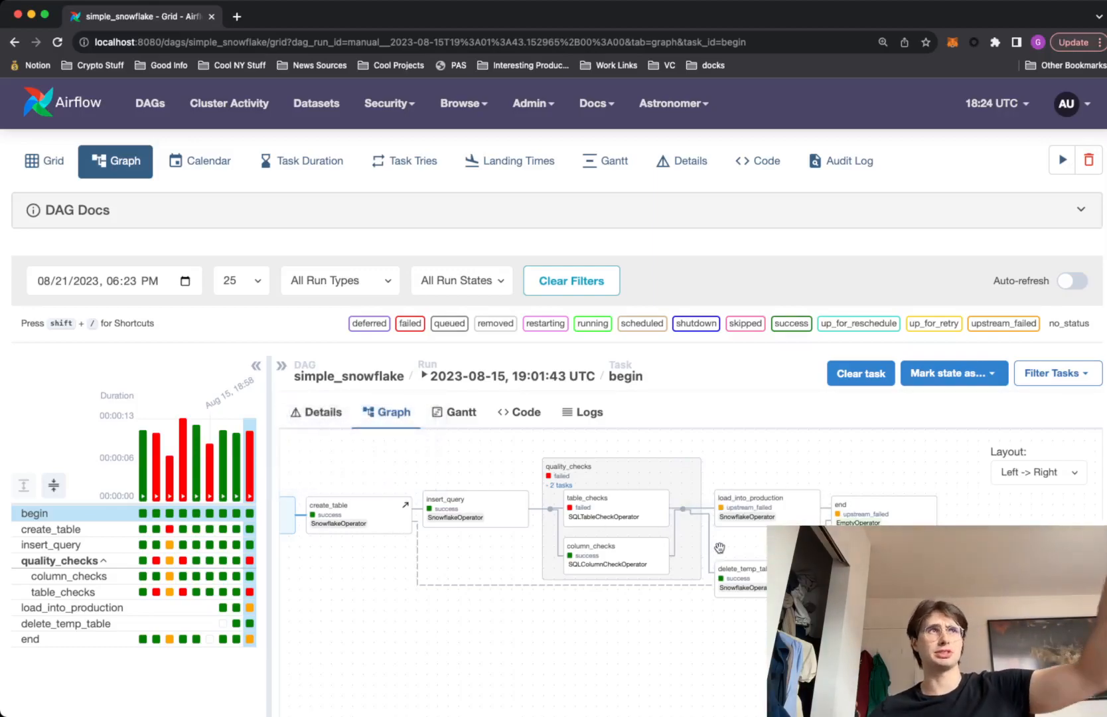
mouse_move(724, 565)
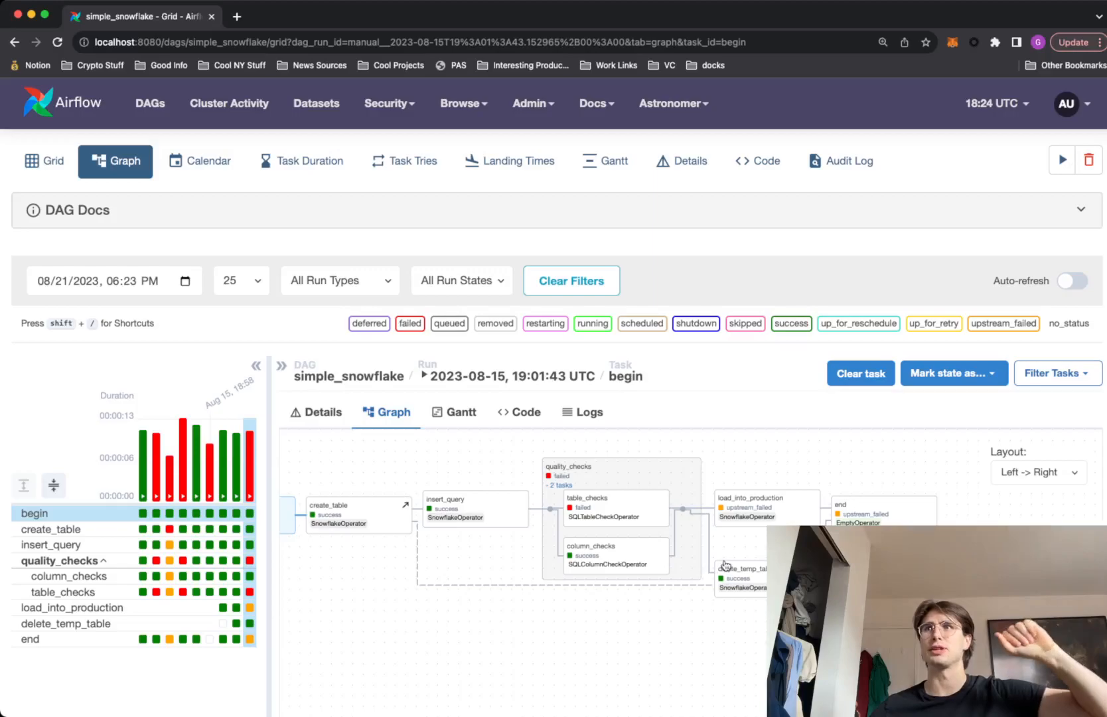
mouse_move(727, 566)
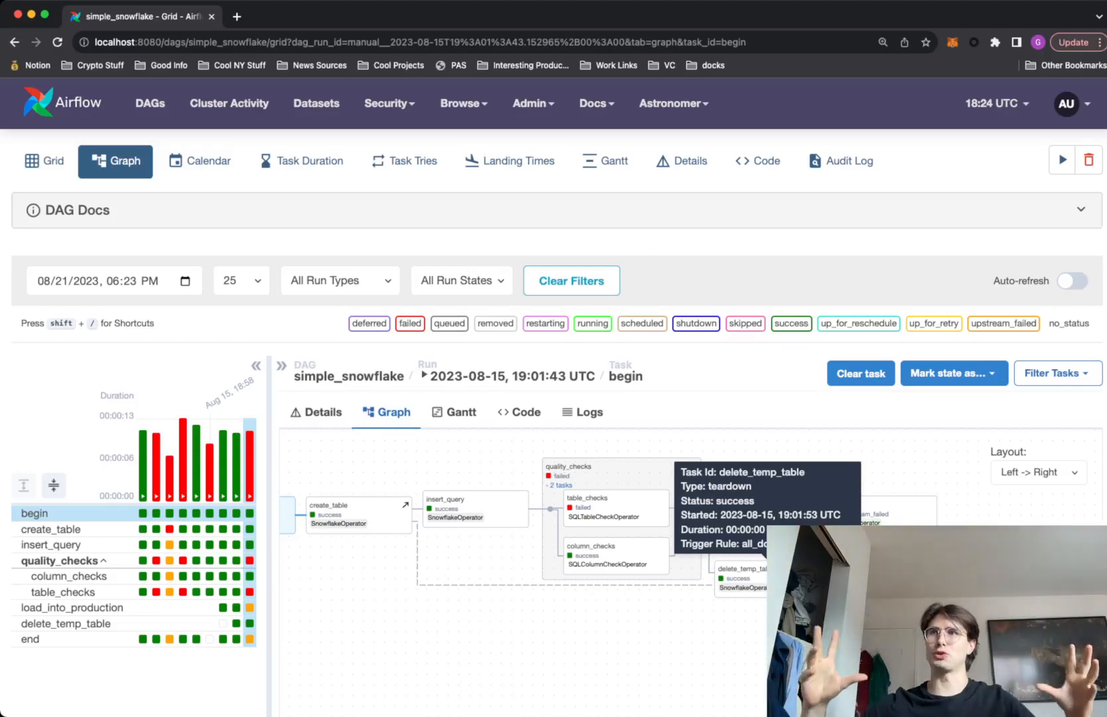
mouse_move(748, 467)
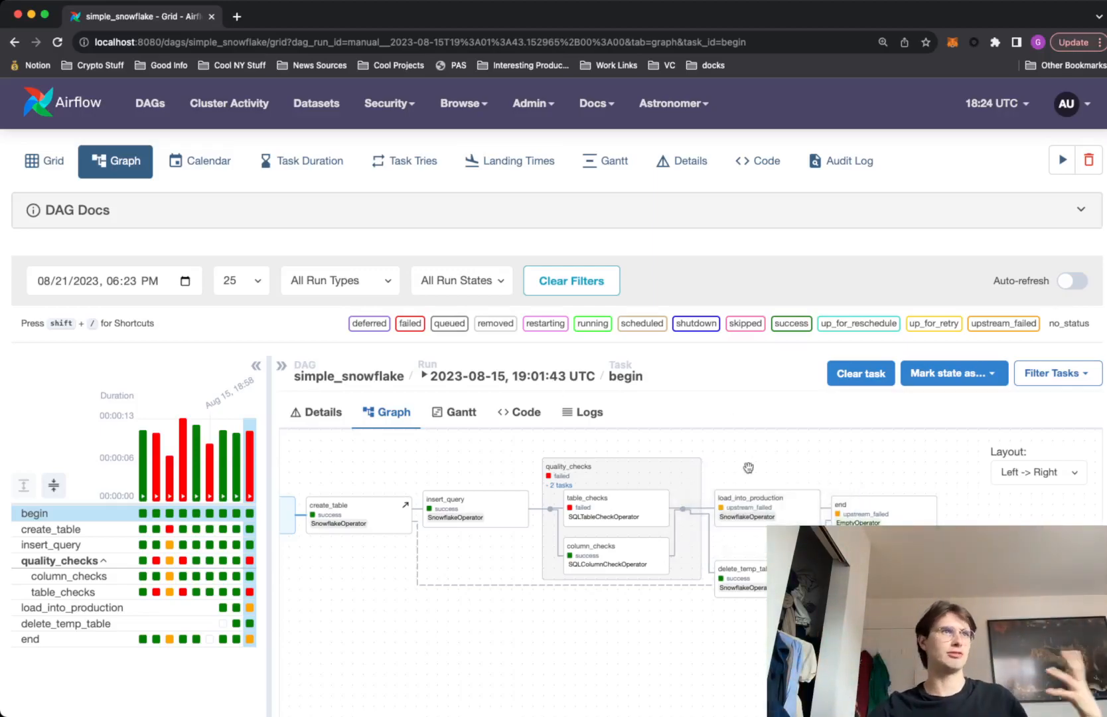
mouse_move(178, 203)
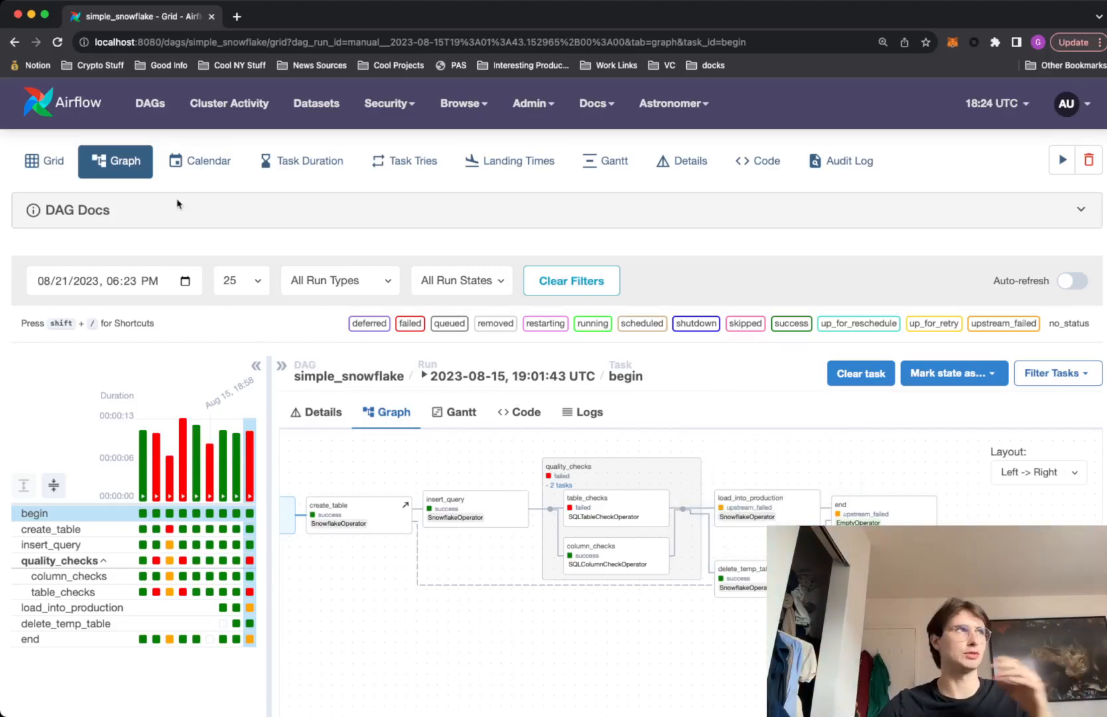
mouse_move(201, 161)
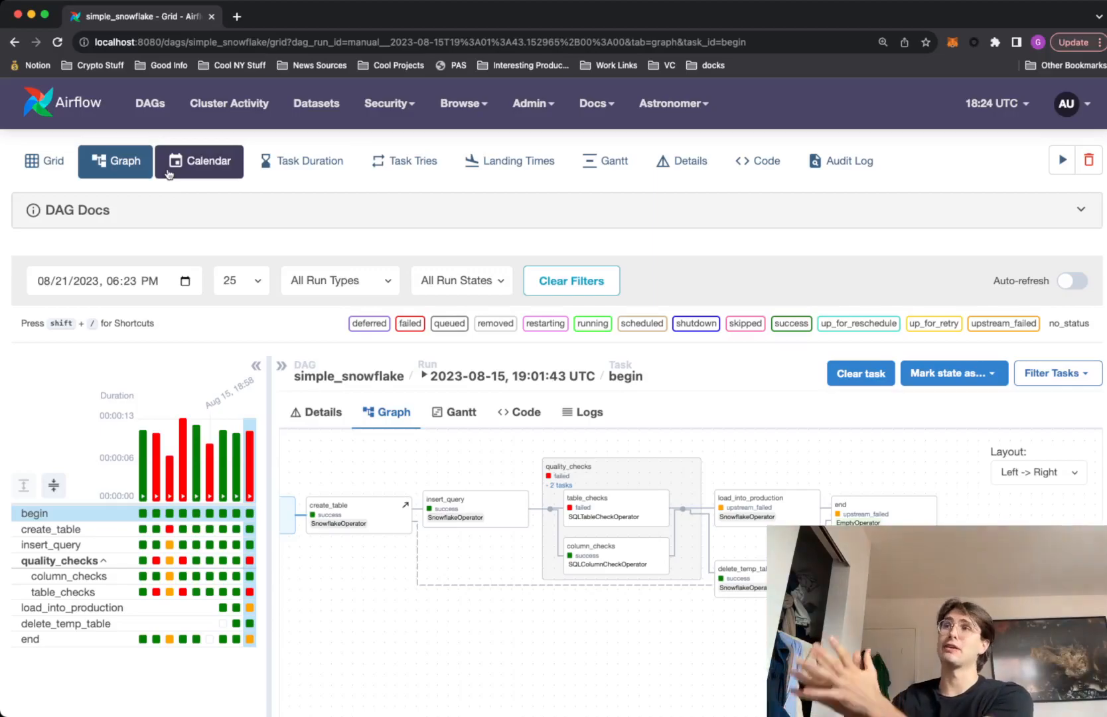
mouse_move(215, 137)
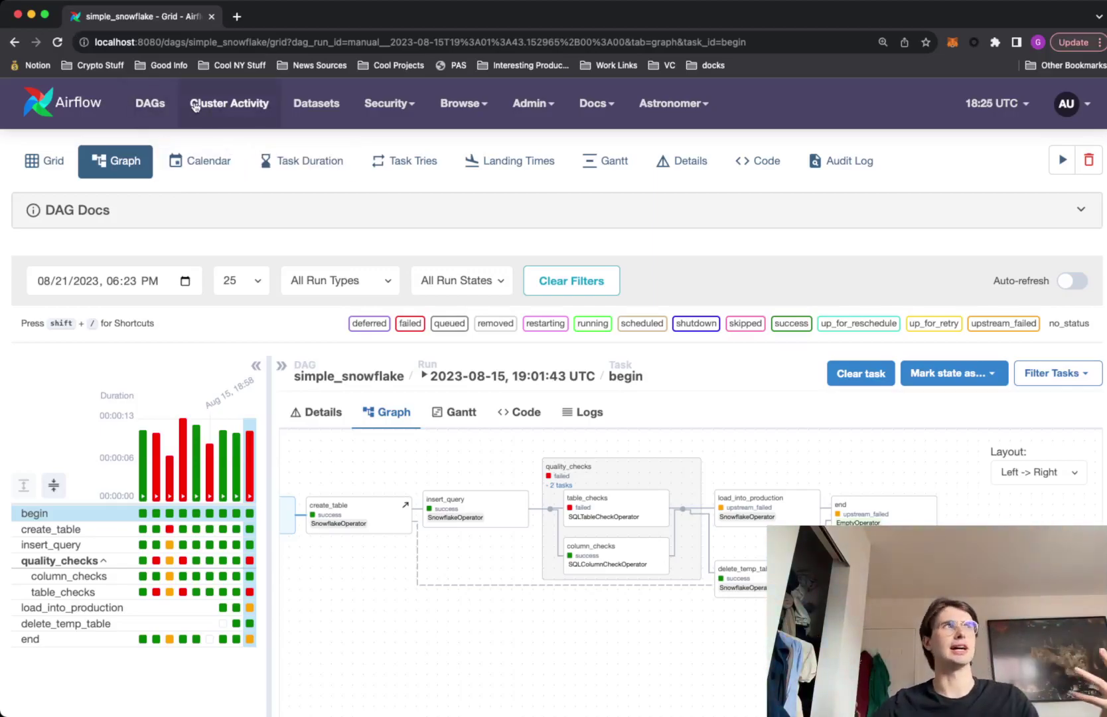
mouse_move(149, 103)
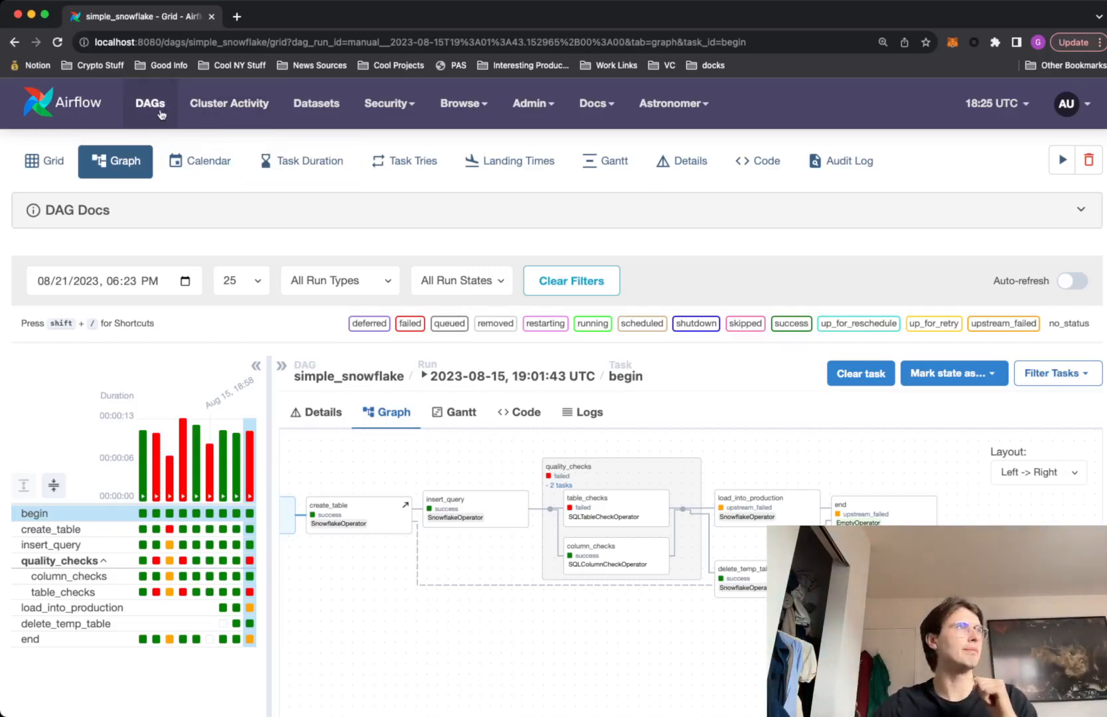
Step: Inspect the setup_teardown_complex_sqlite_decorators task graph, then return to the full DAGs list
click(149, 104)
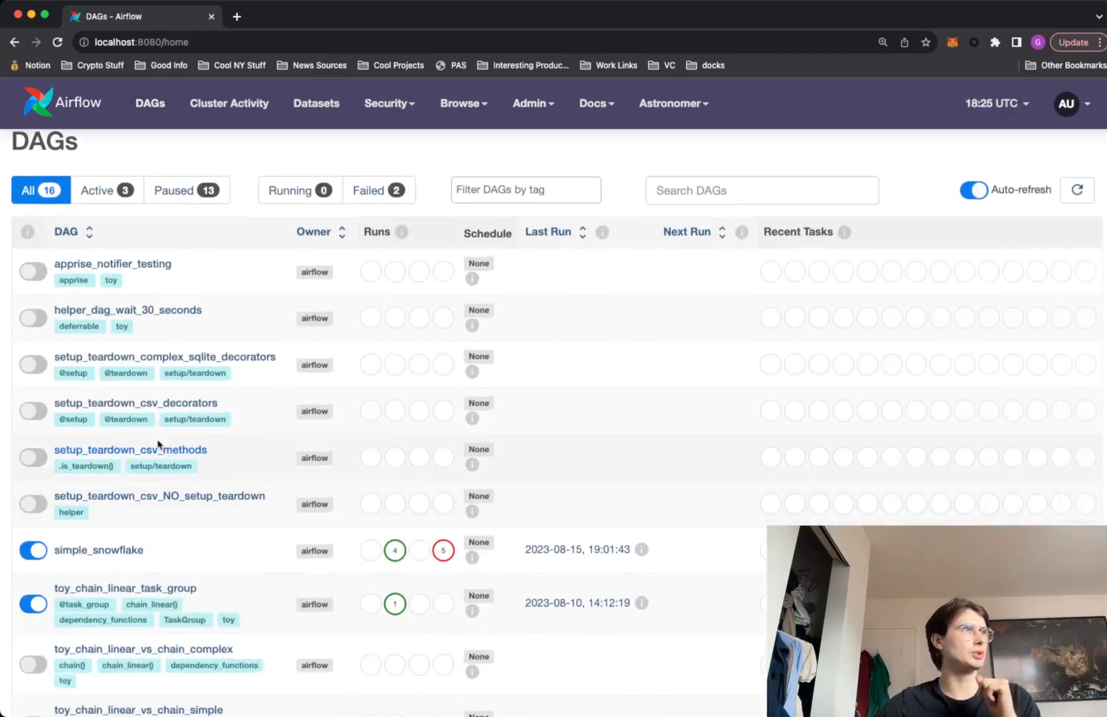
click(165, 356)
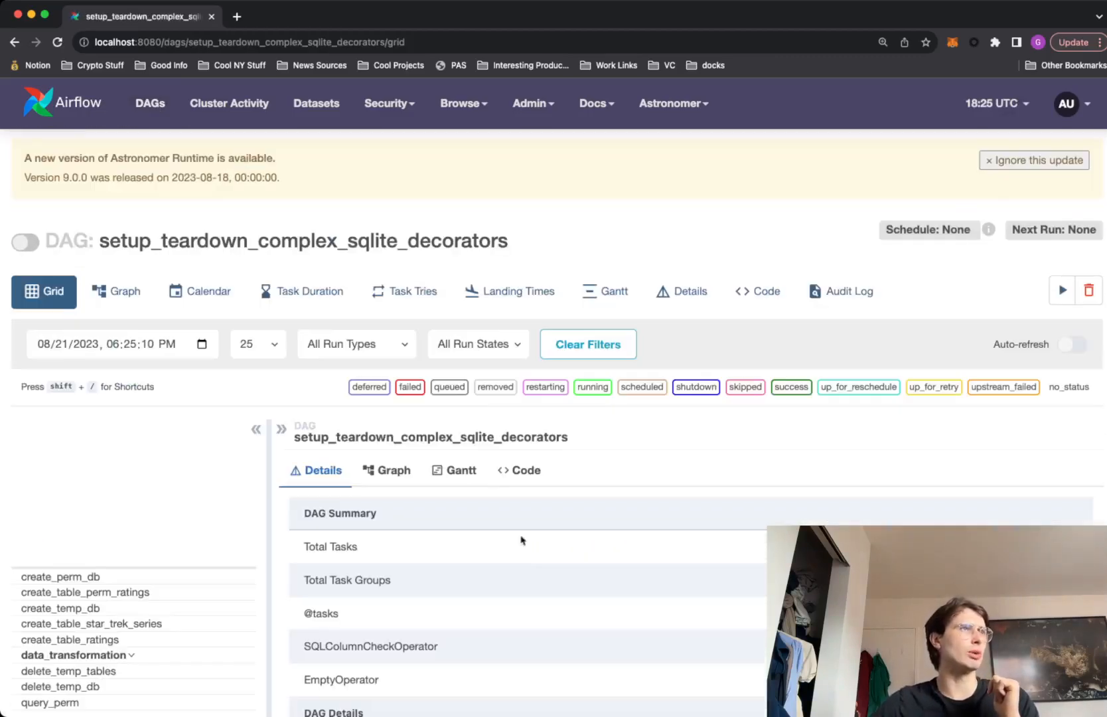
click(395, 470)
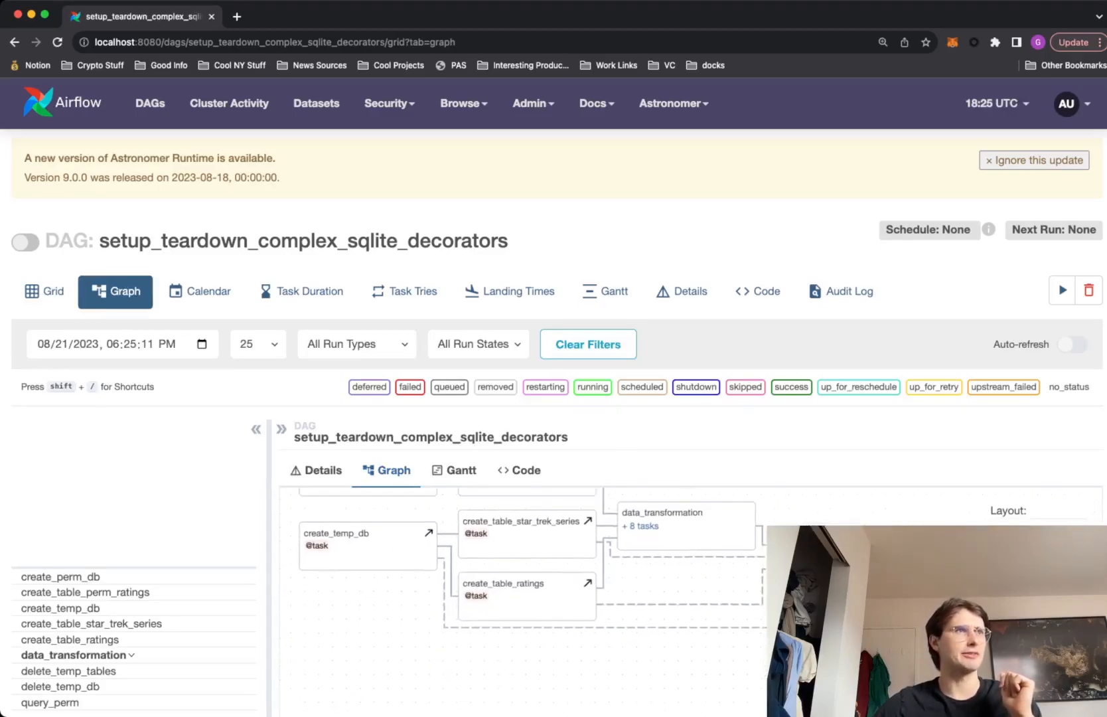
scroll(down, 3)
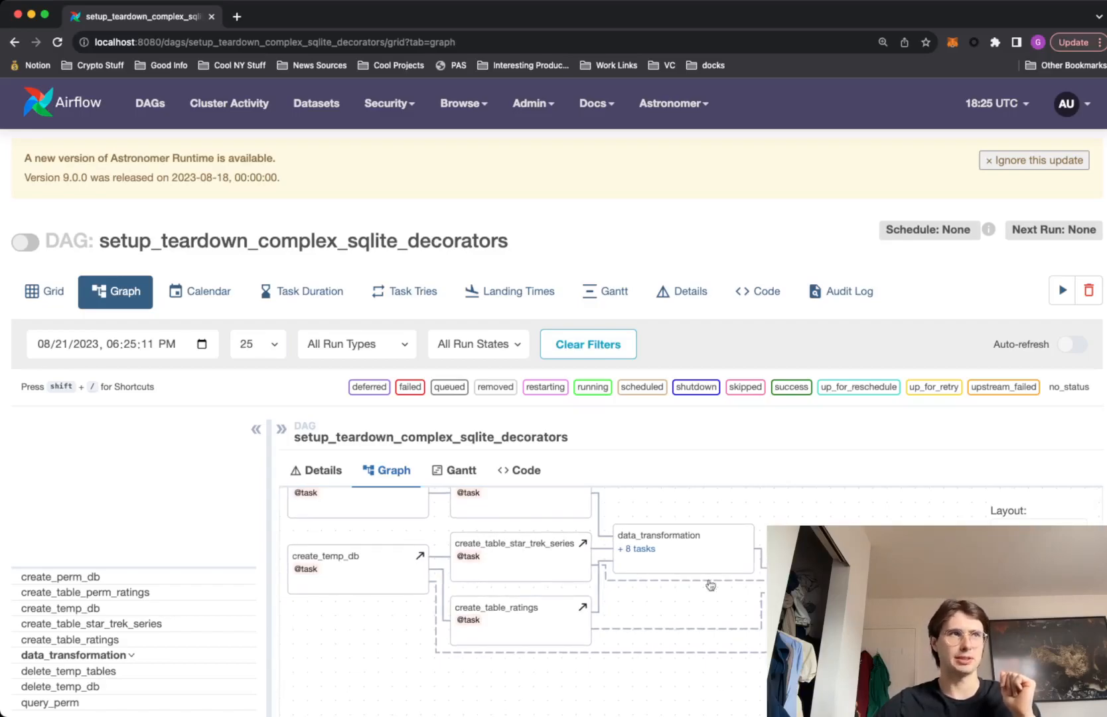
mouse_move(532, 547)
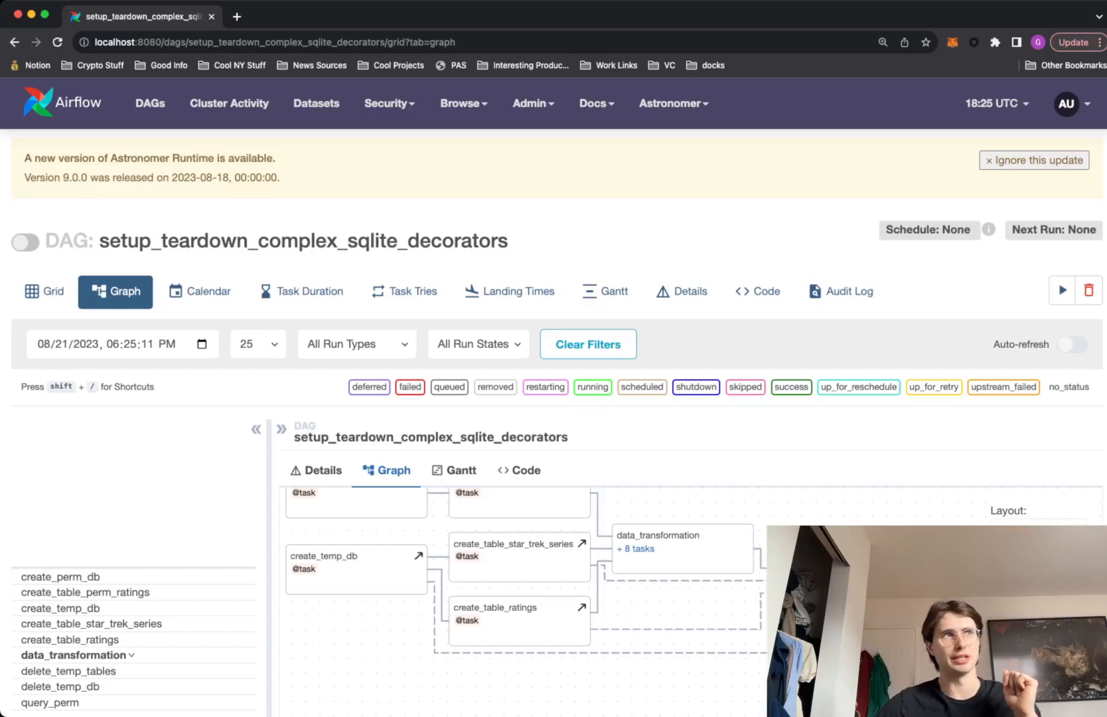
mouse_move(762, 580)
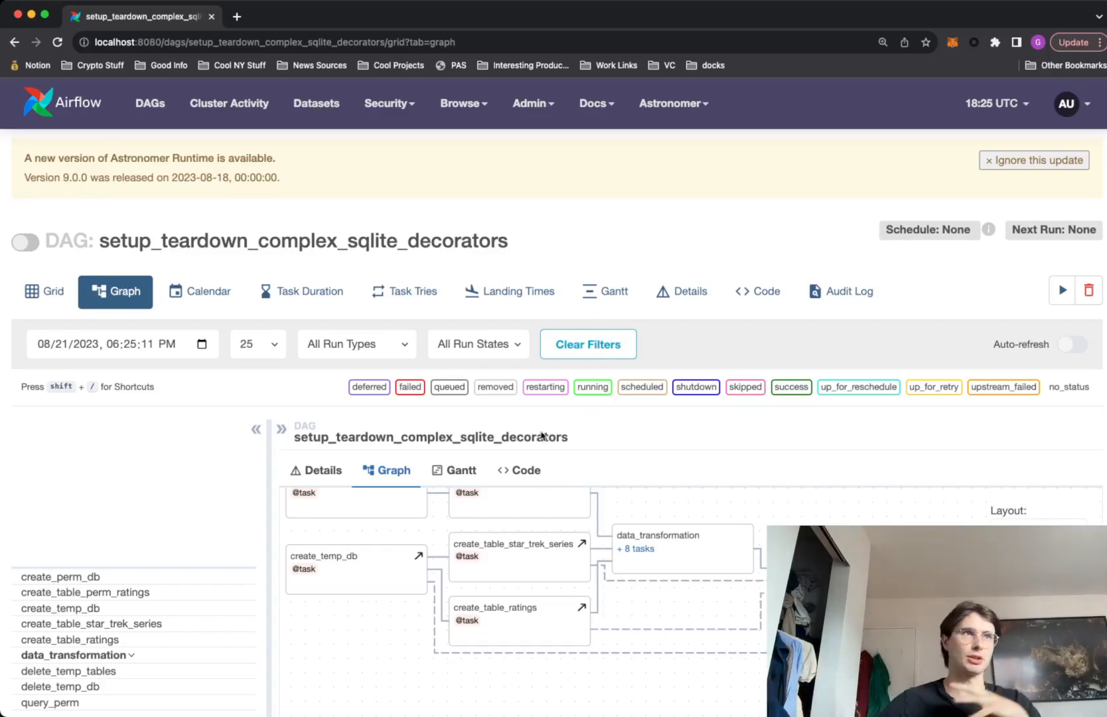
click(149, 104)
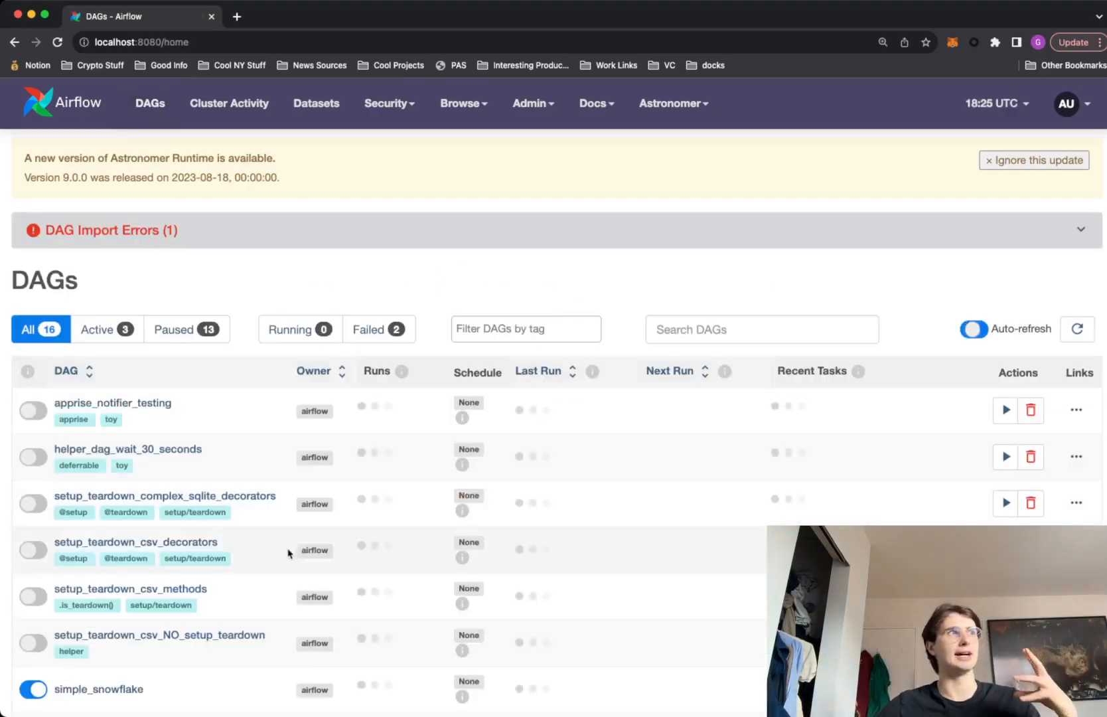
Step: Reopen simple_snowflake and view its DAG Runs Summary: 4 successful, 5 failed
click(98, 689)
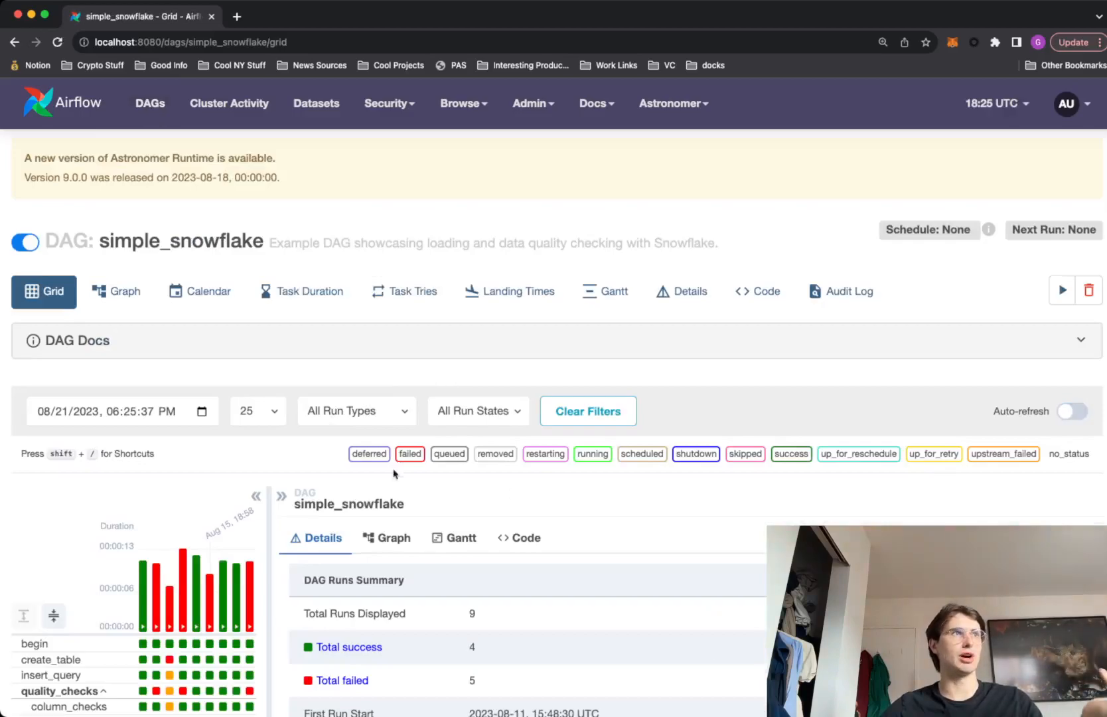
scroll(down, 3)
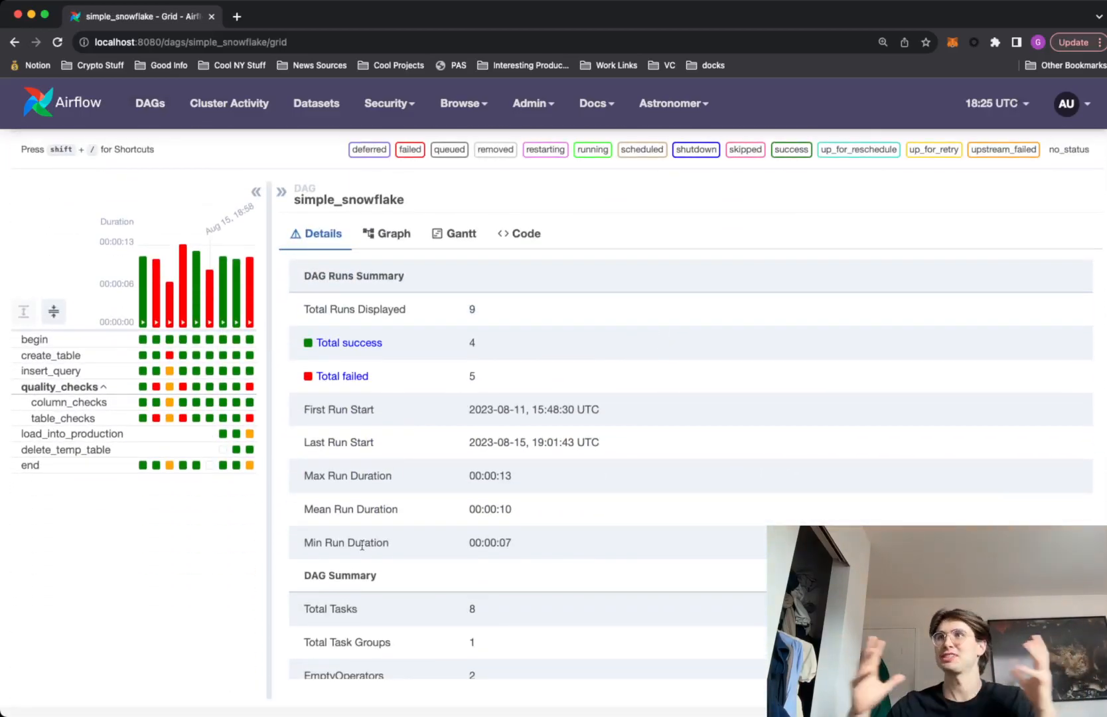
mouse_move(573, 602)
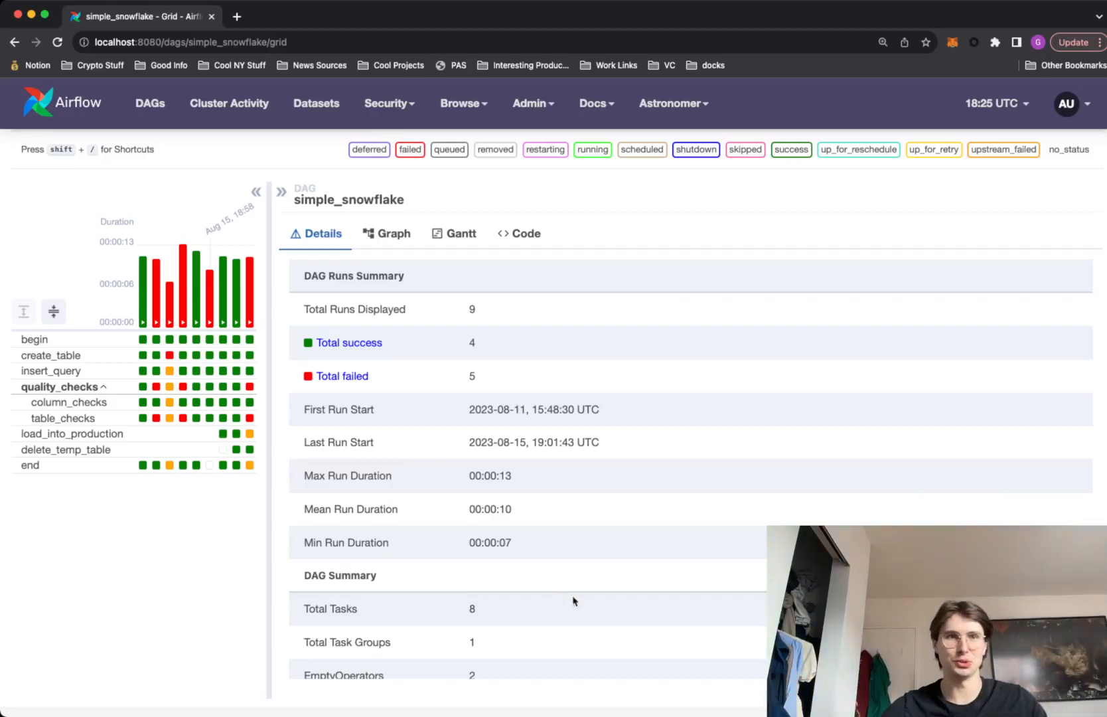